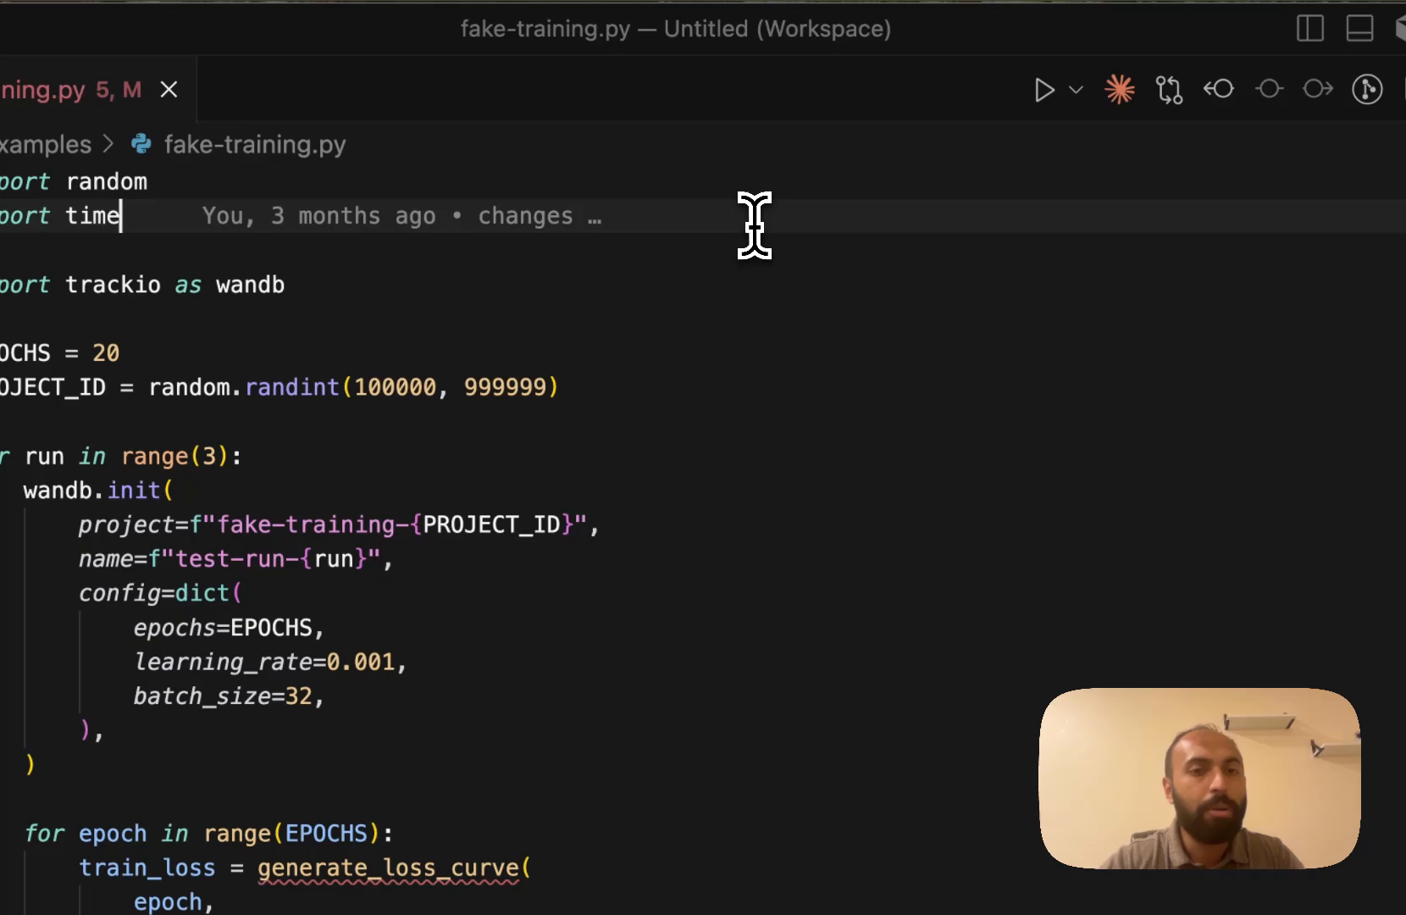
{"action": "mouse_move", "coordinate": [806, 514]}
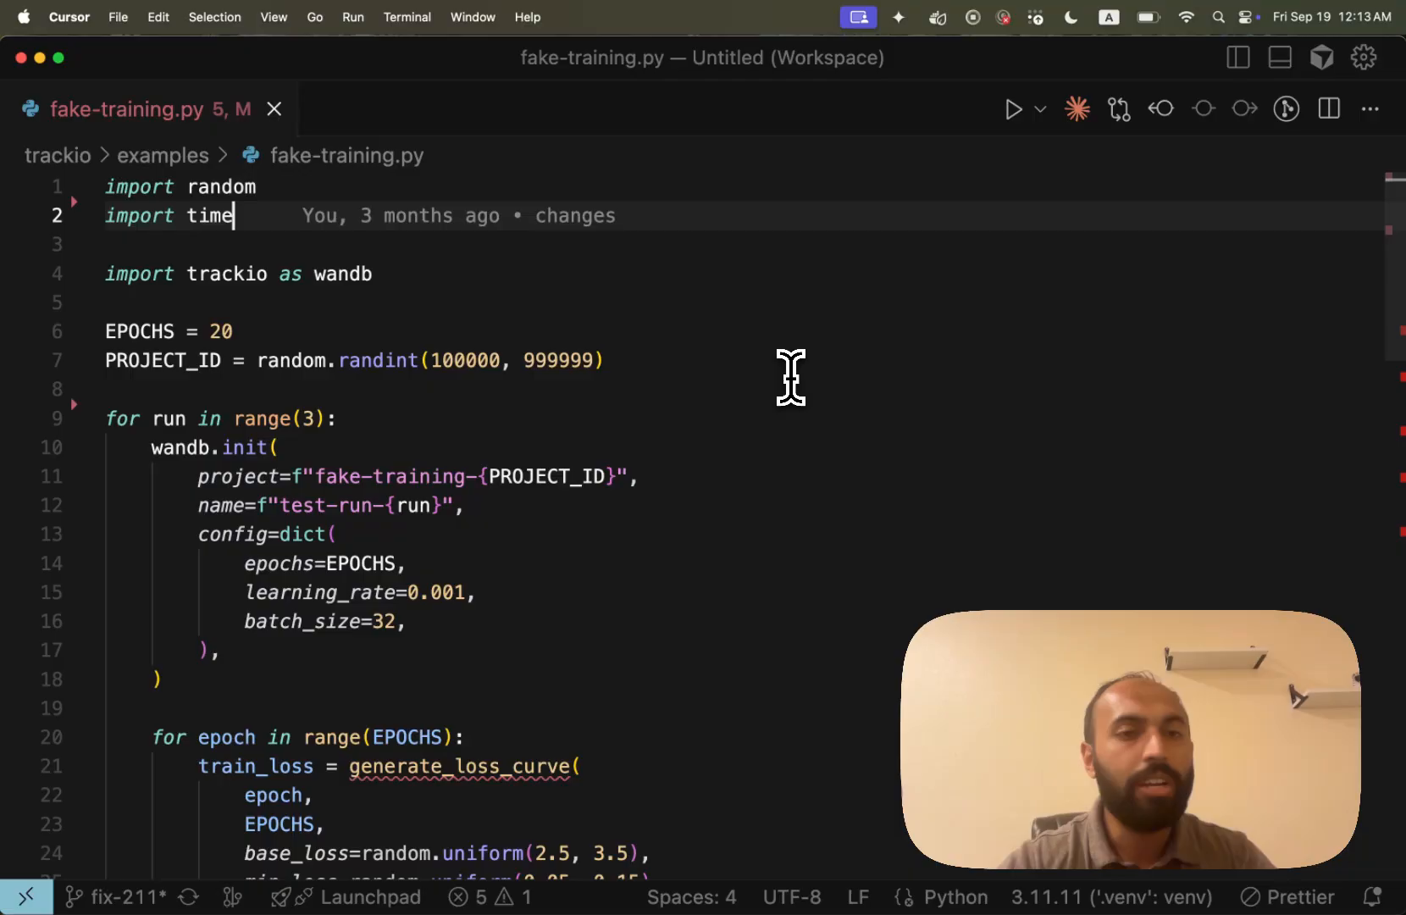
{"action": "mouse_move", "coordinate": [195, 277]}
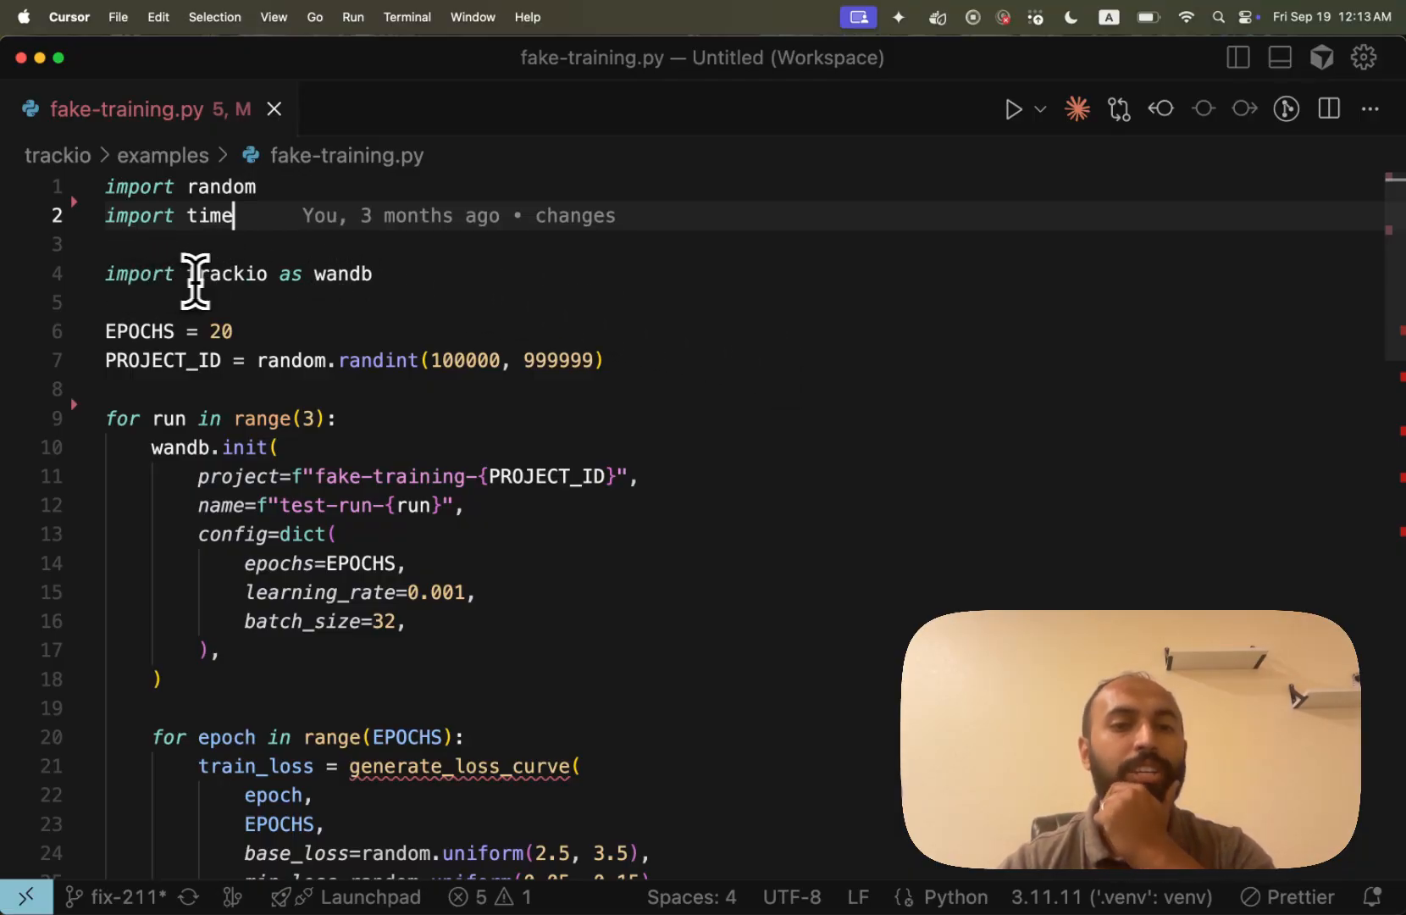
- Run examples/fake-training.py to log three test runs, then clear the terminal
{"action": "scroll", "scroll_direction": "down", "scroll_amount": 3}
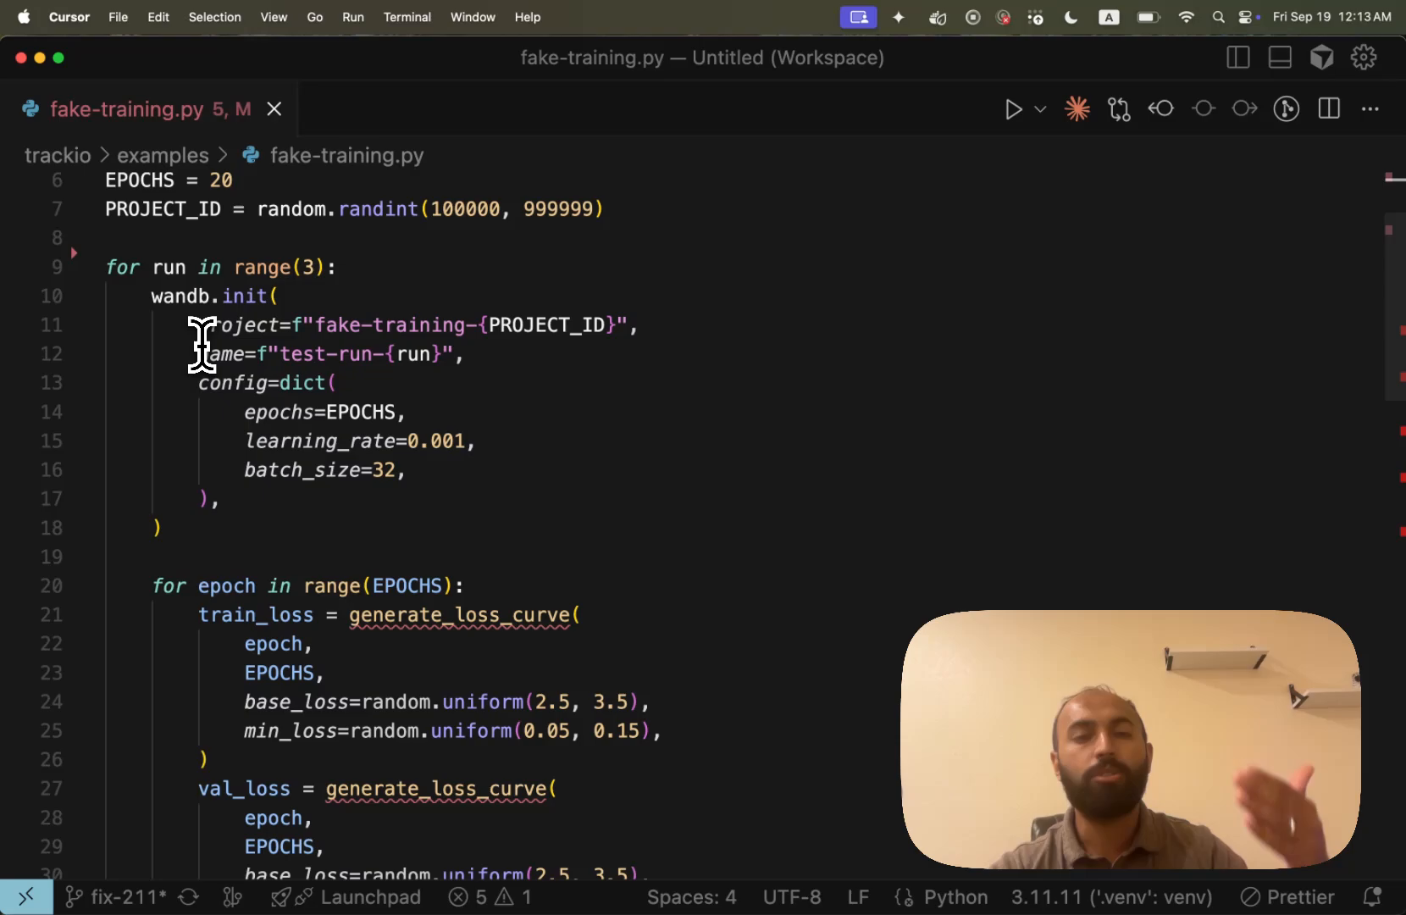
{"action": "mouse_move", "coordinate": [188, 301]}
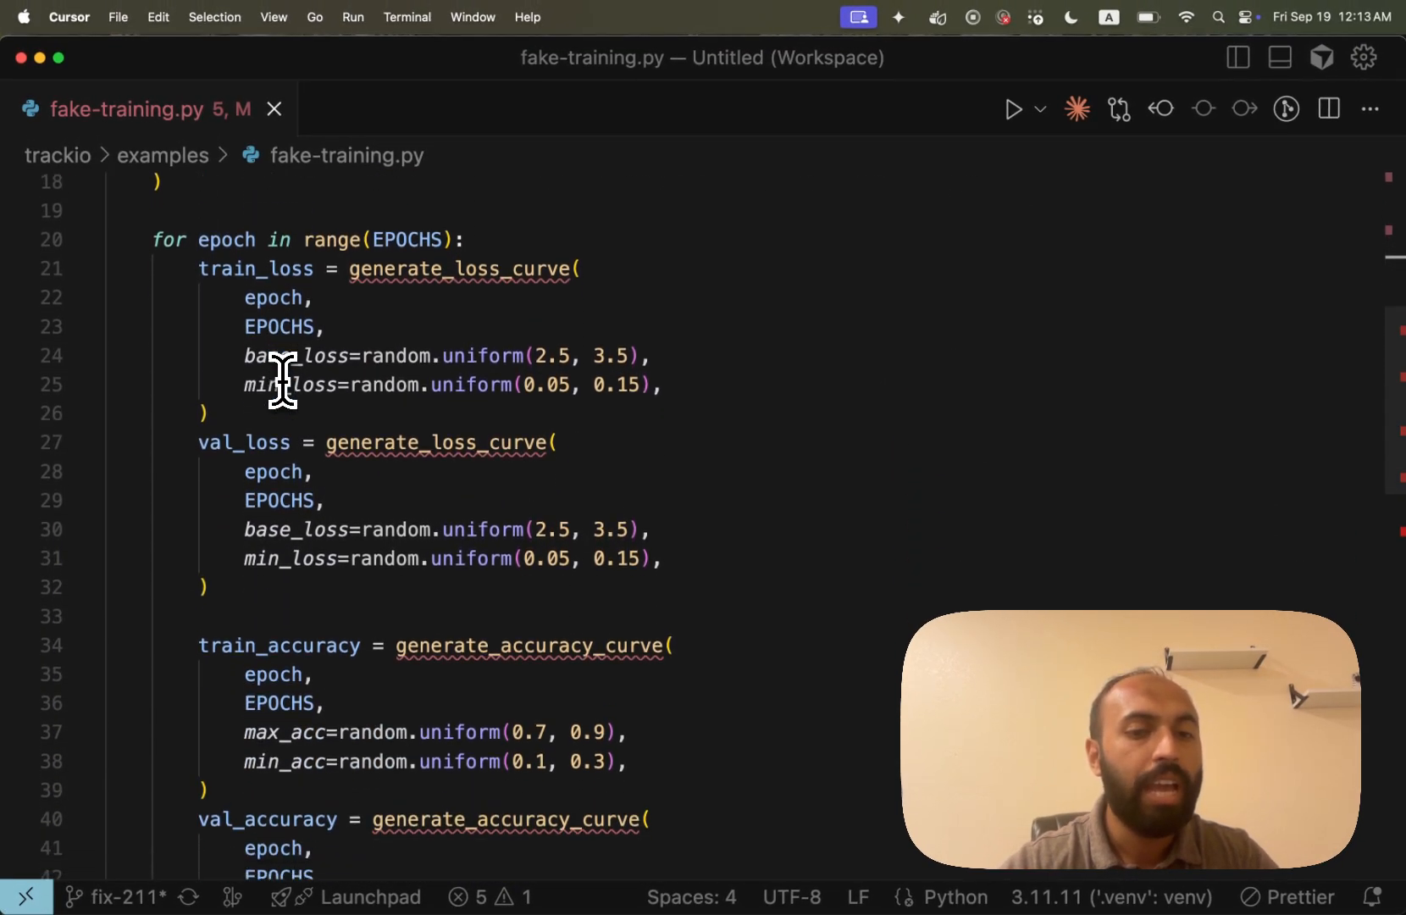
{"action": "scroll", "scroll_direction": "down", "scroll_amount": 3}
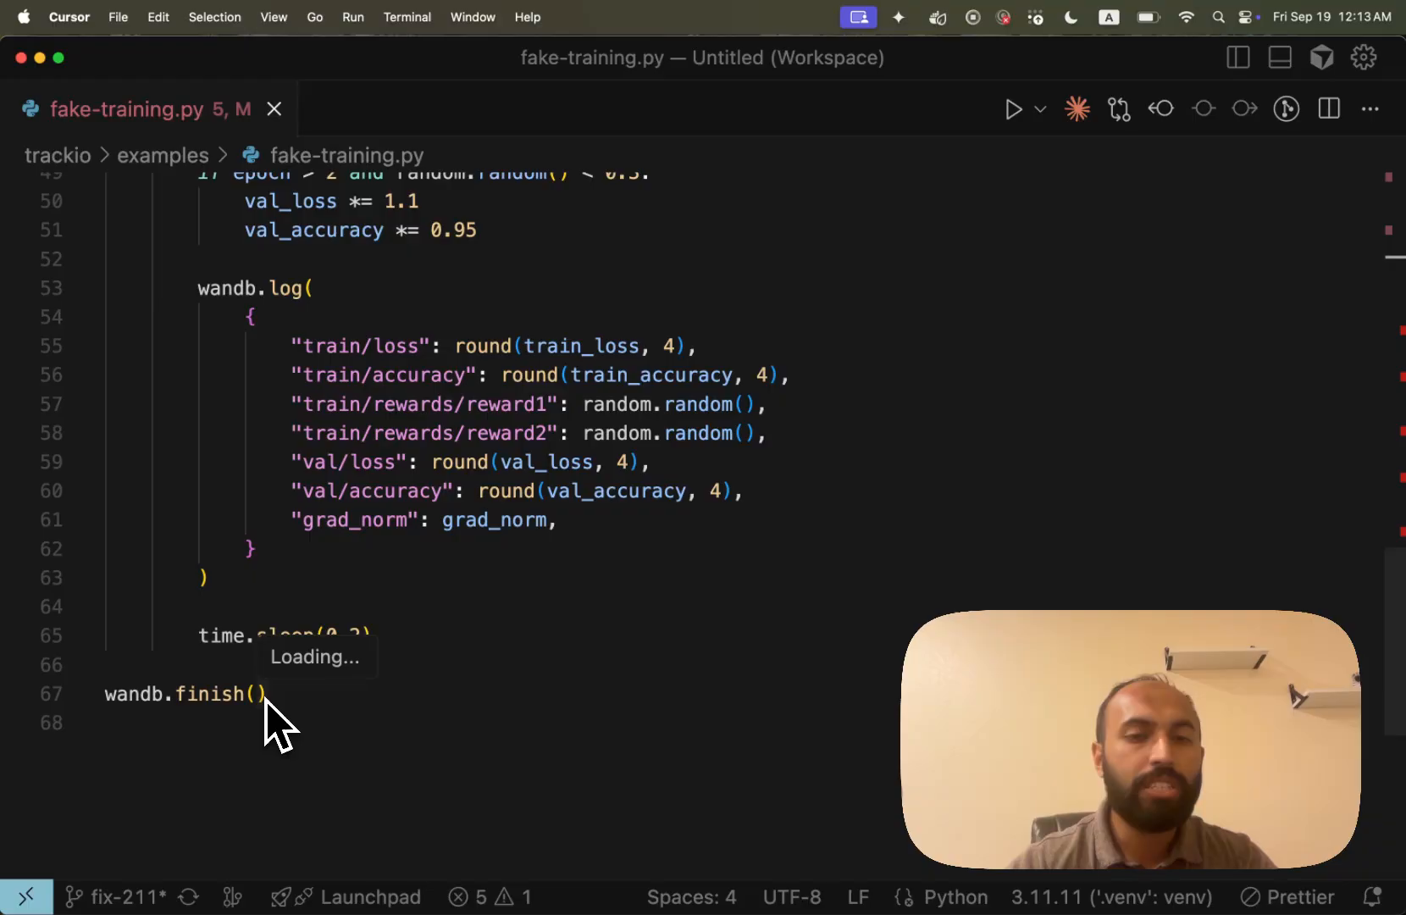
{"action": "scroll", "scroll_direction": "up", "scroll_amount": 3}
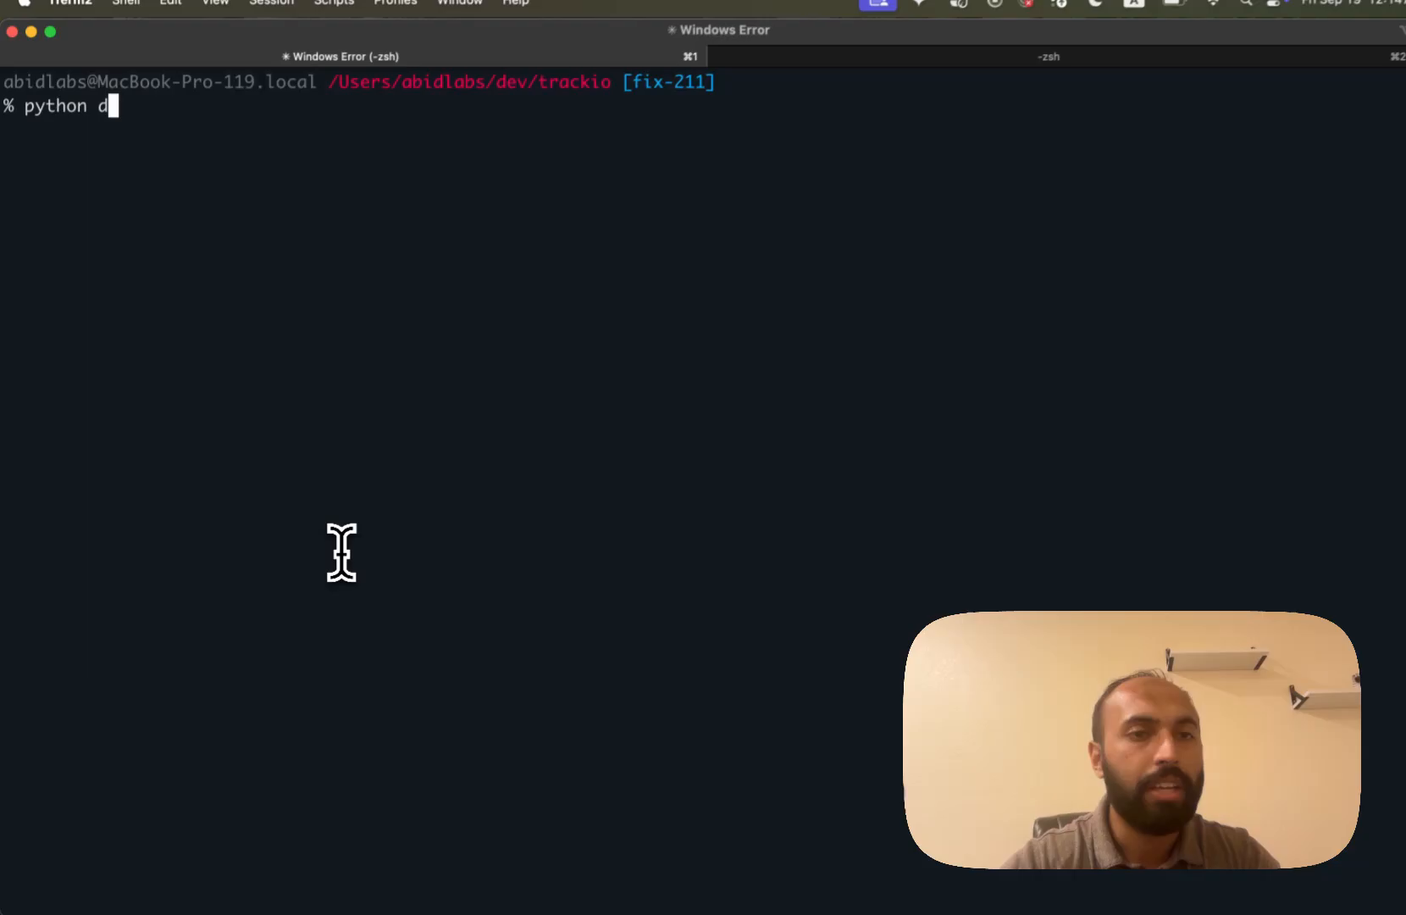
{"action": "type", "text": "examples/fake"}
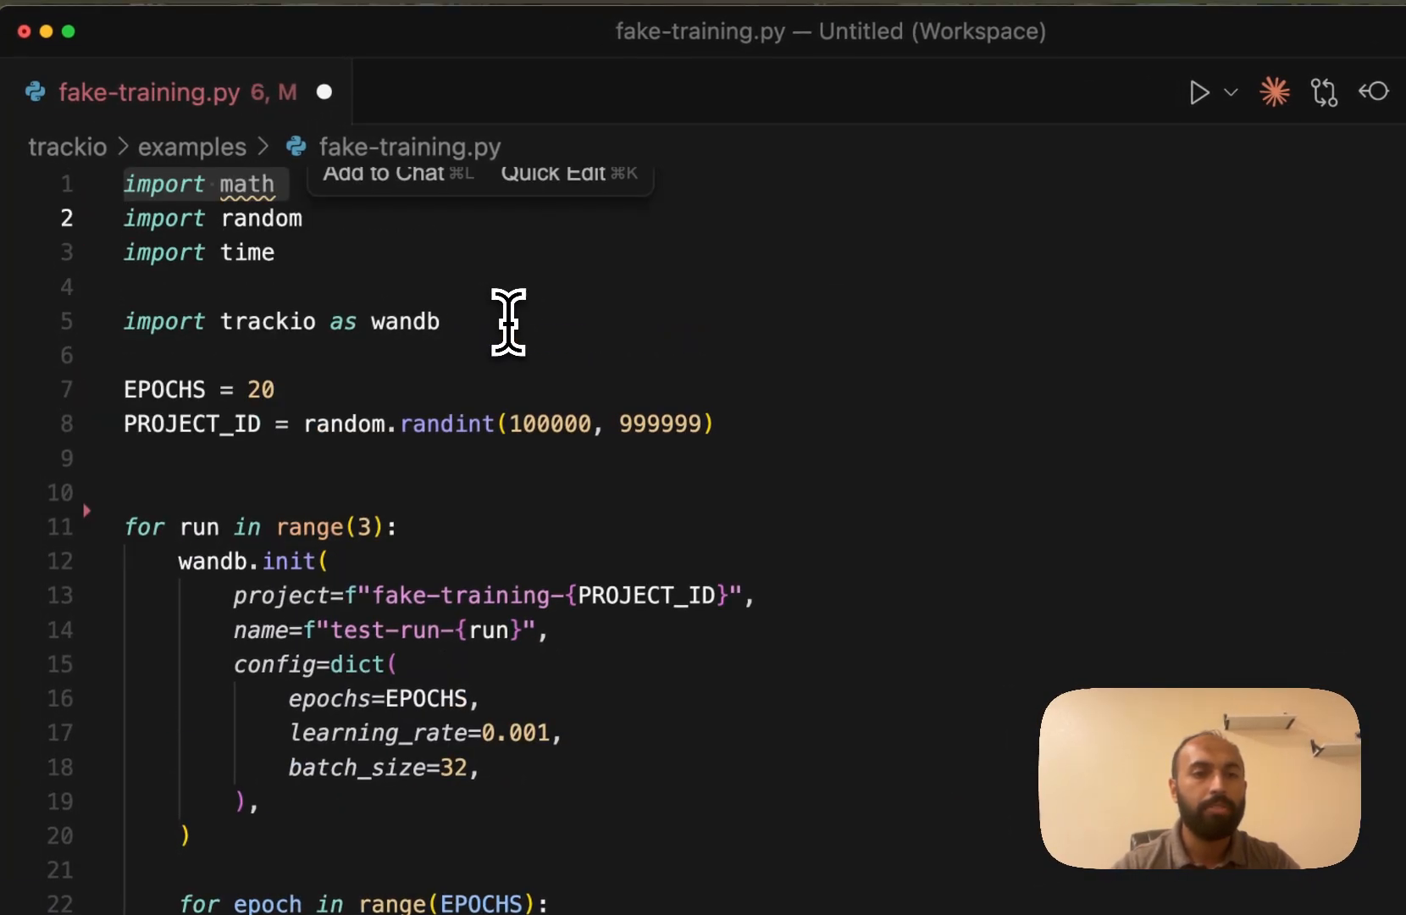
{"action": "scroll", "scroll_direction": "down", "scroll_amount": 3}
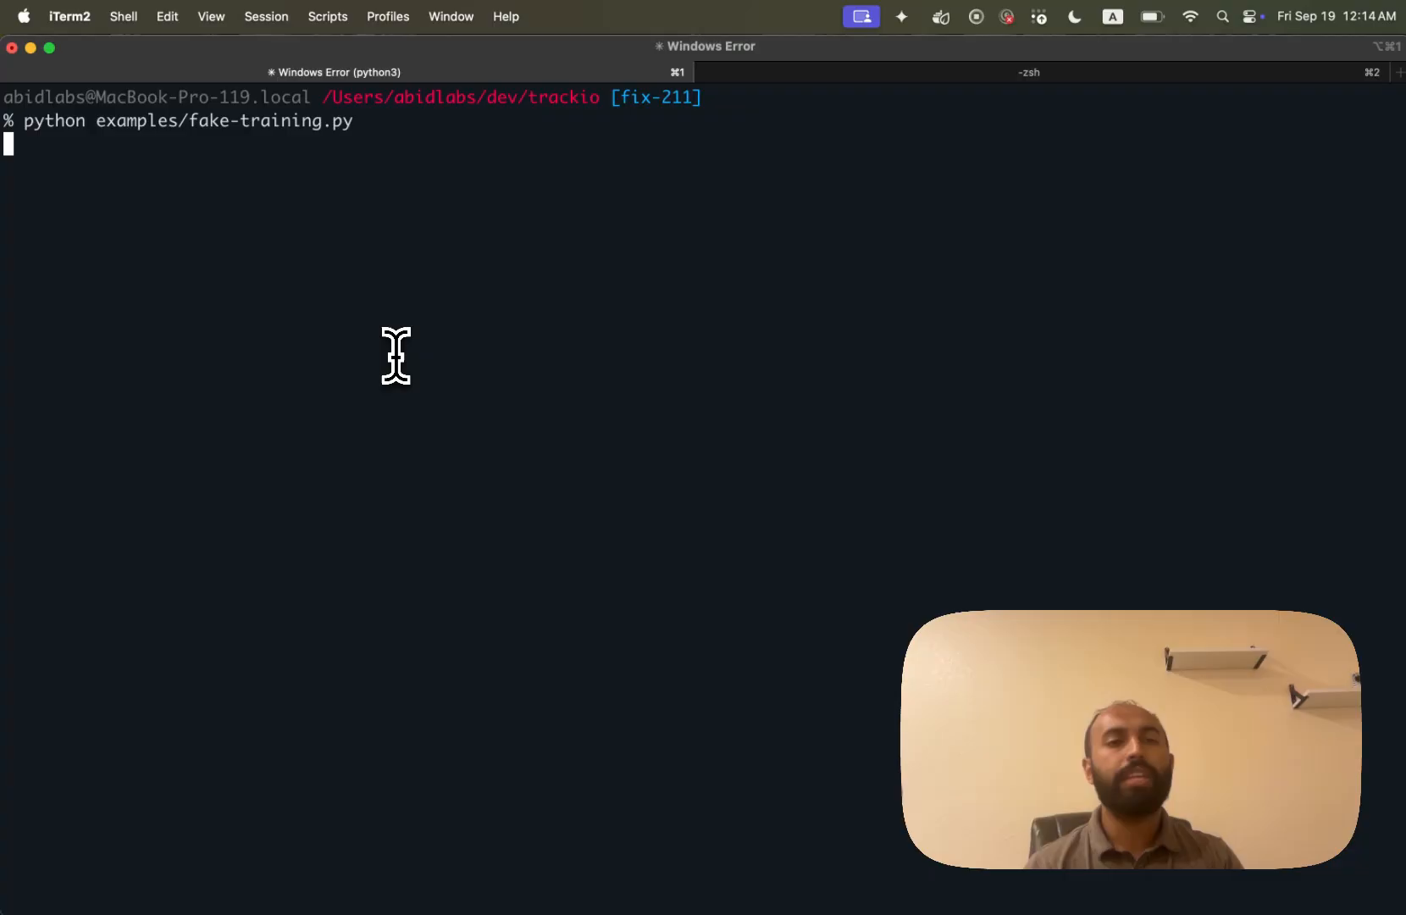
{"action": "key", "text": "Return"}
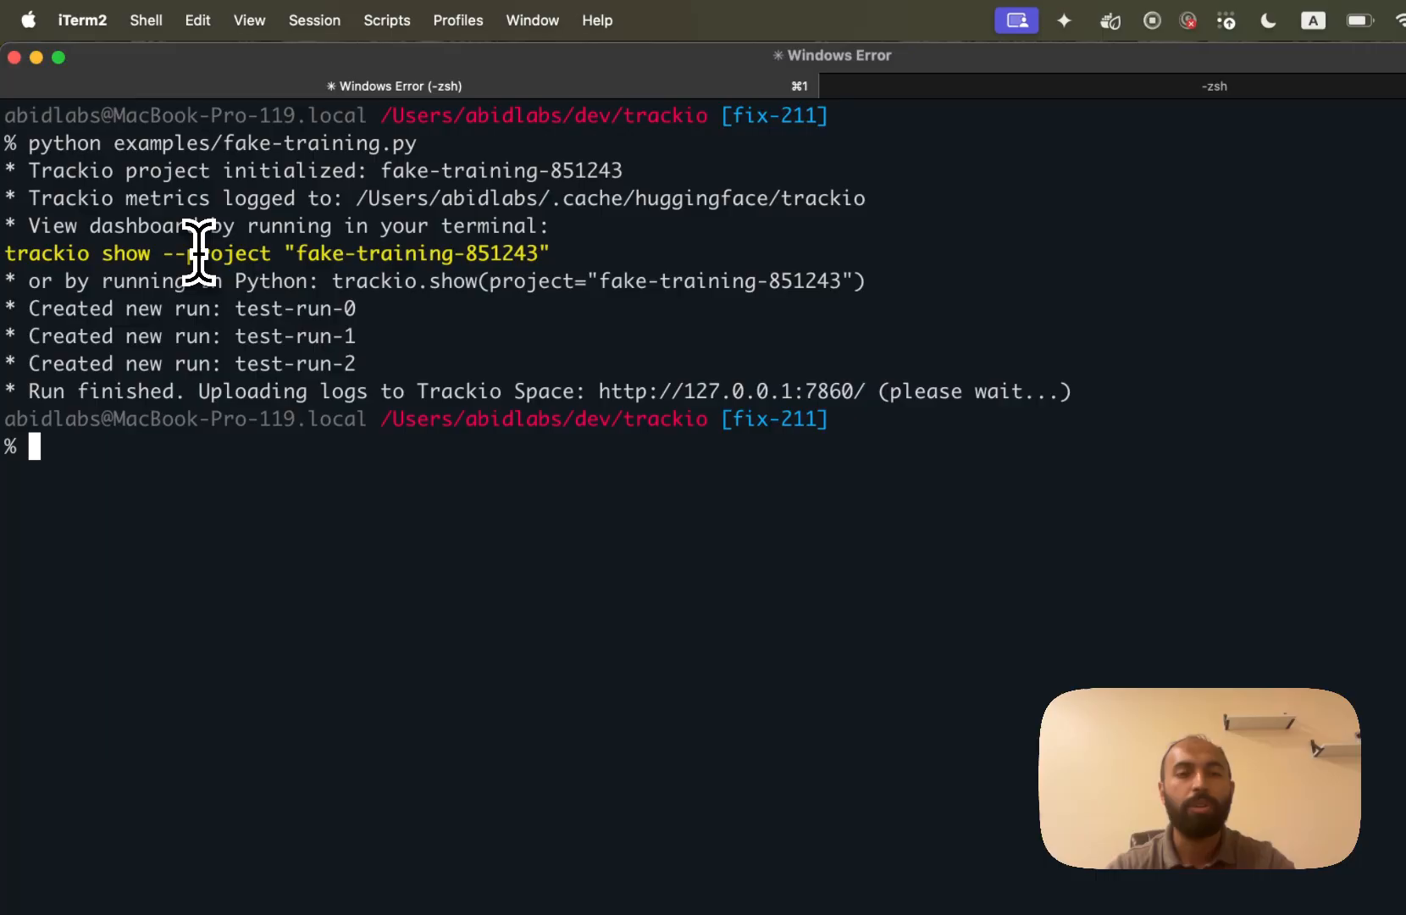
{"action": "type", "text": "clear"}
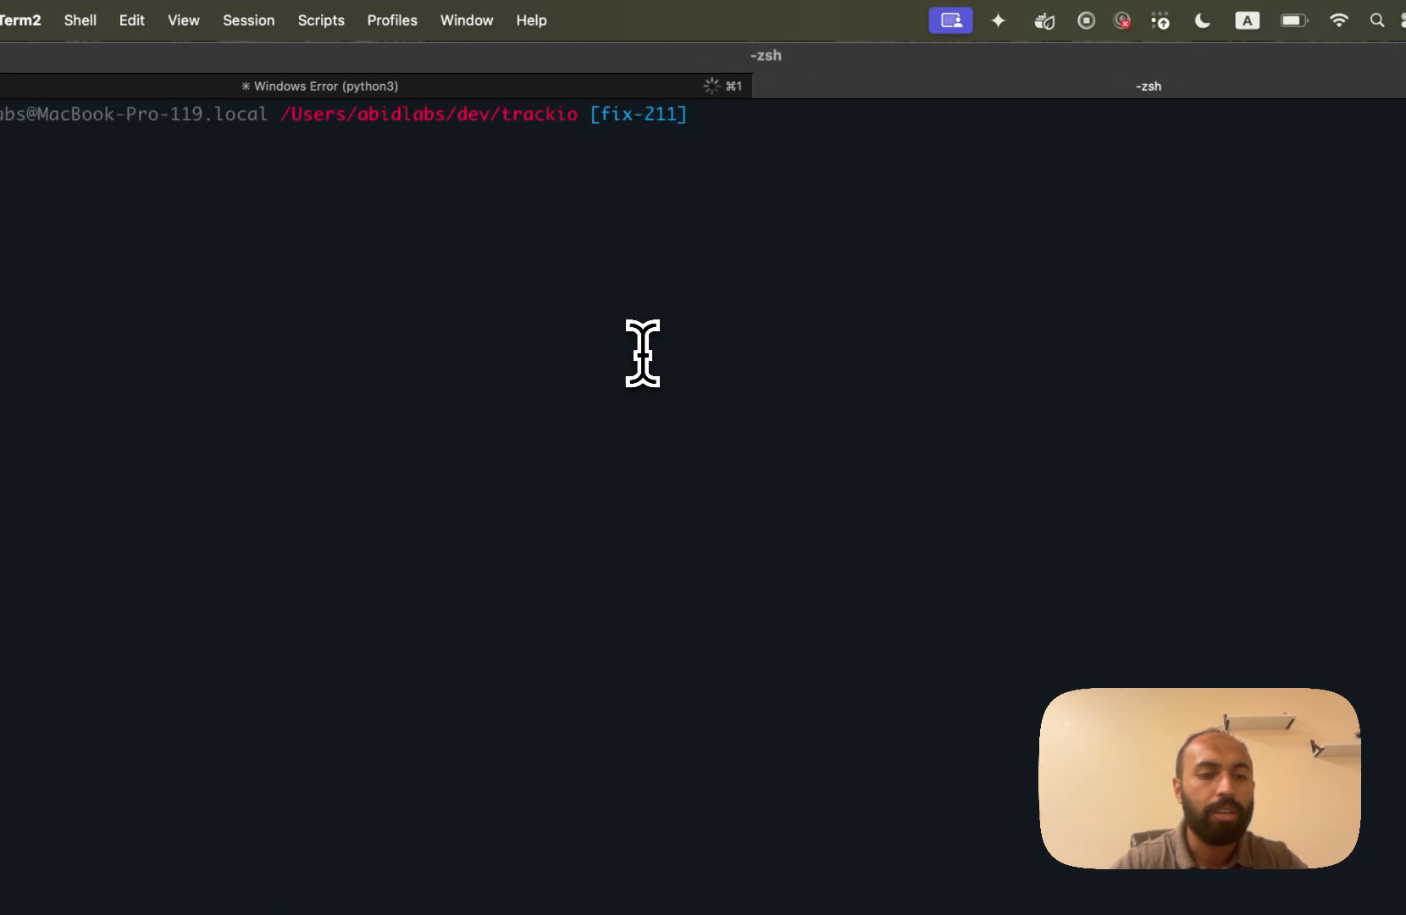
- Run trackio show for project "fake-training-638267" to open the local dashboard
{"action": "type", "text": "trackio show --project \"fake-training-638267\""}
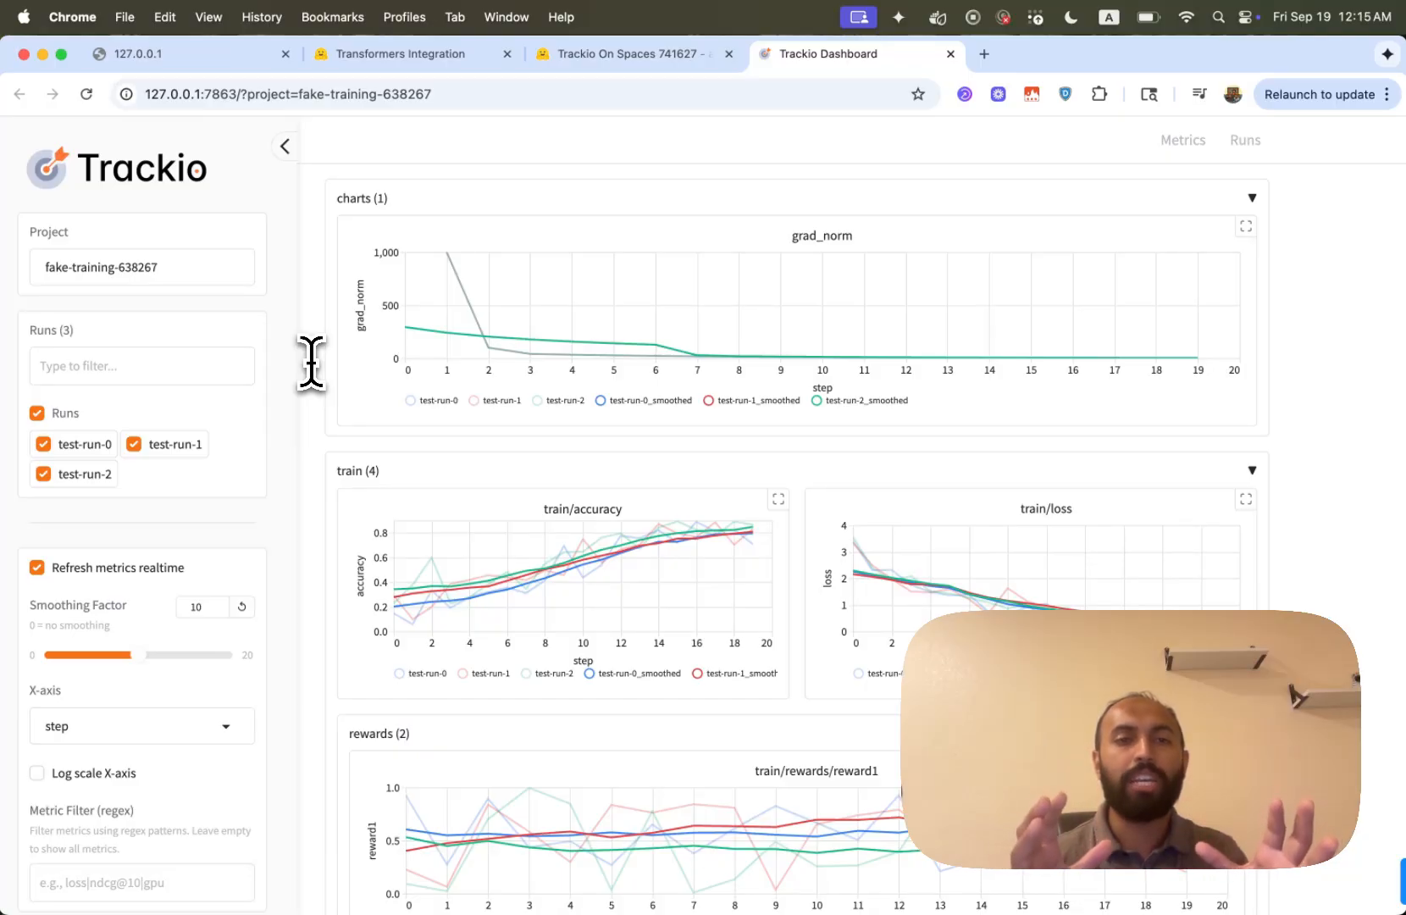
{"action": "mouse_move", "coordinate": [164, 244]}
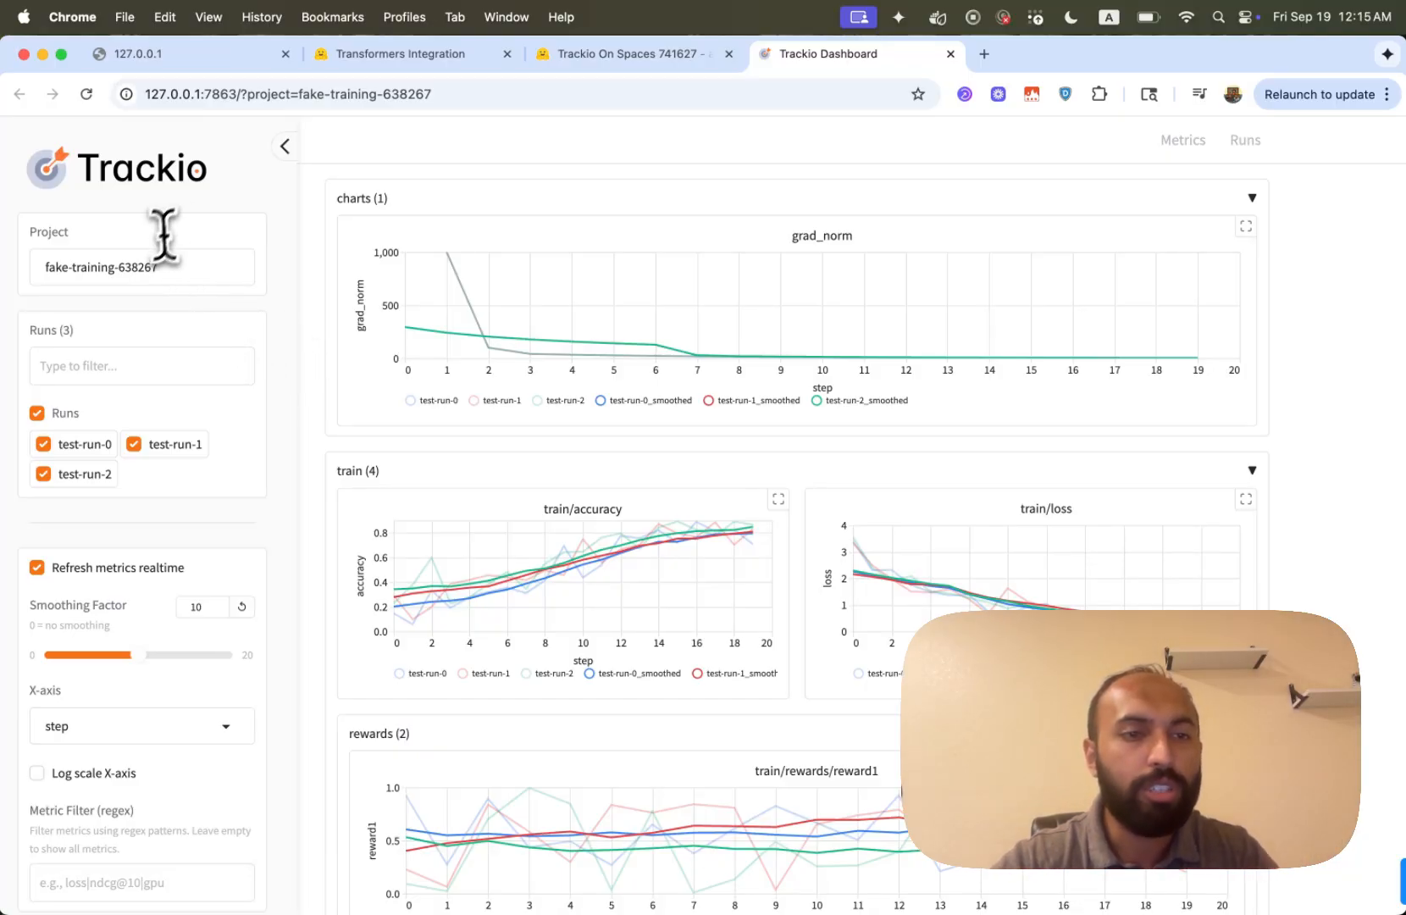
- Hide and reshow test-run-0, toggle log-scale X-axis on and off, and filter metrics by 'acc'
{"action": "left_click", "coordinate": [86, 401]}
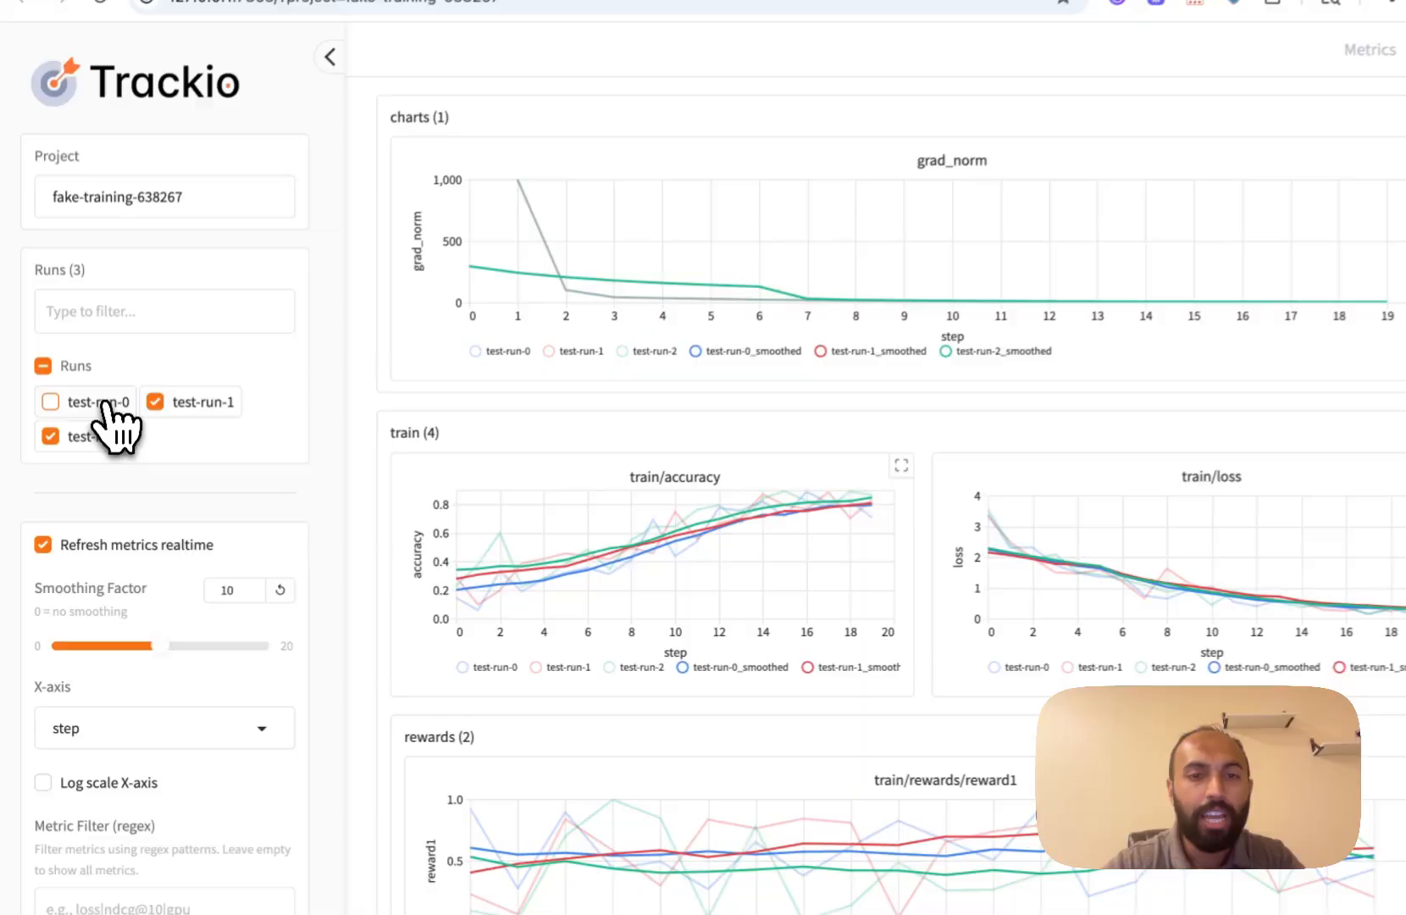
{"action": "left_click", "coordinate": [49, 401]}
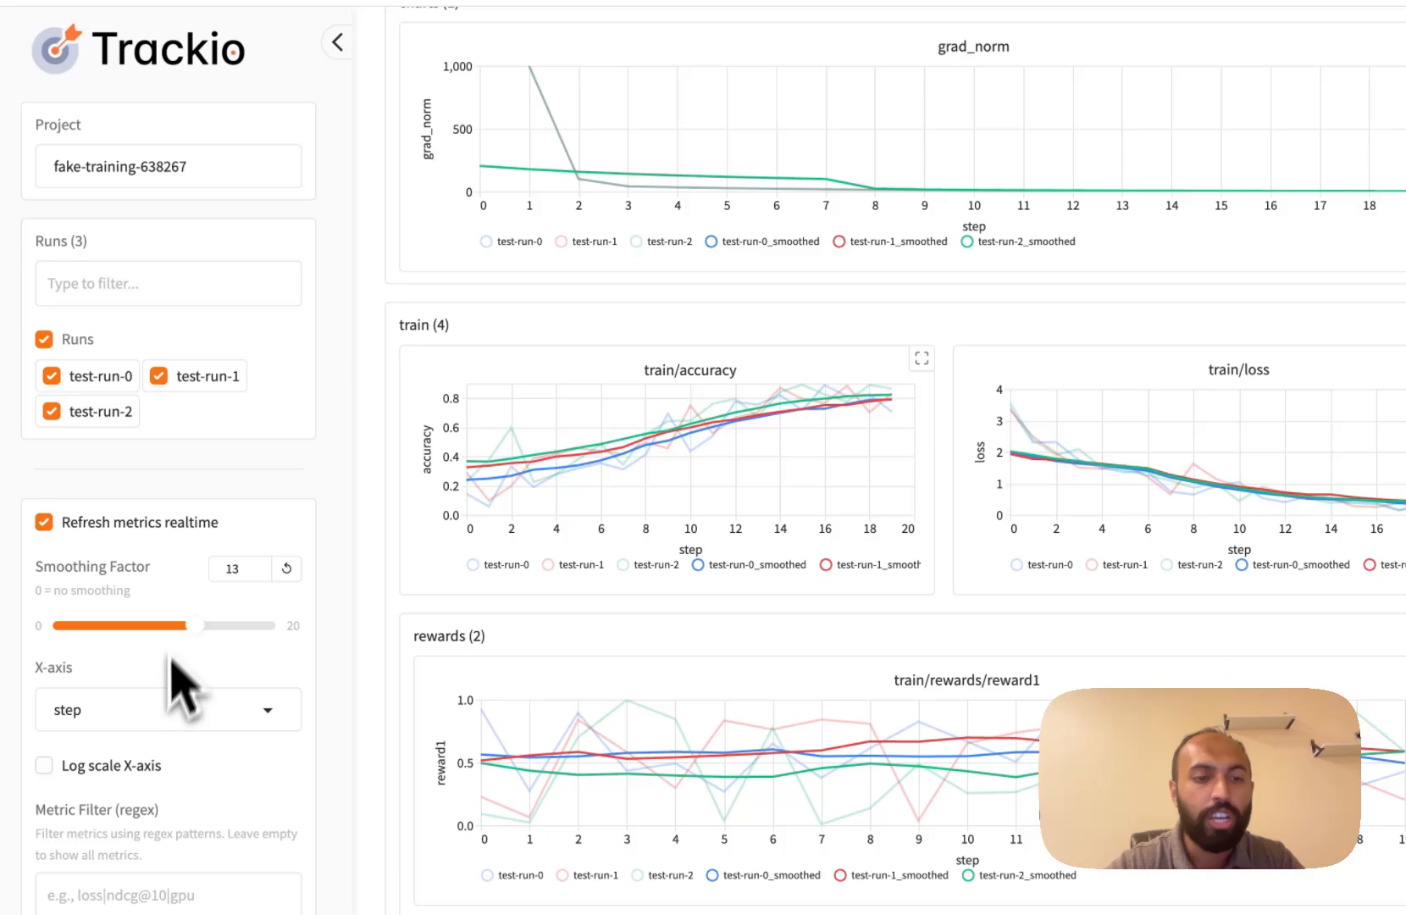
{"action": "left_click", "coordinate": [45, 765]}
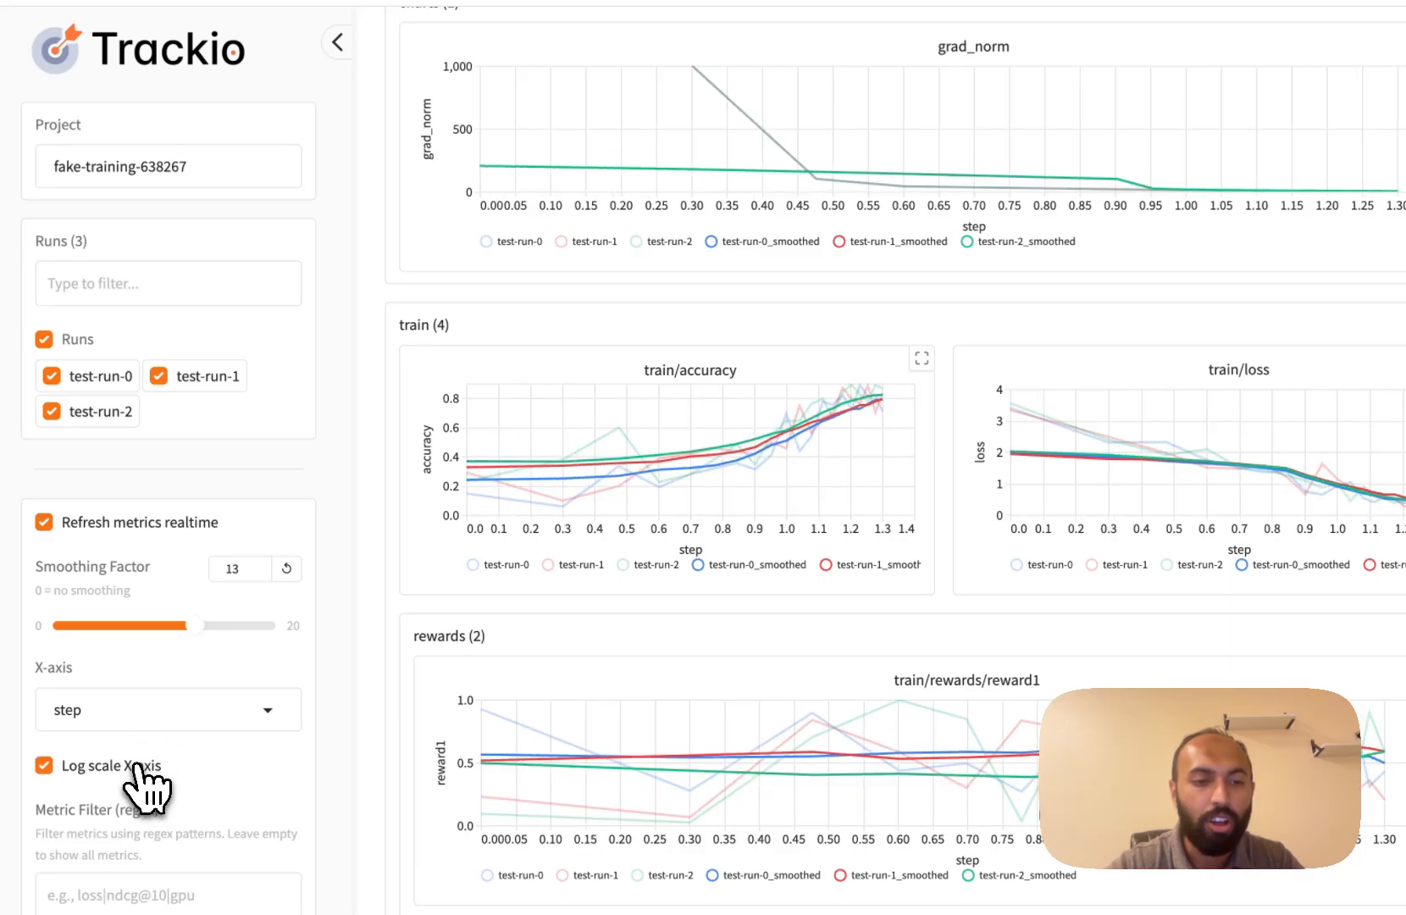
{"action": "left_click", "coordinate": [44, 765]}
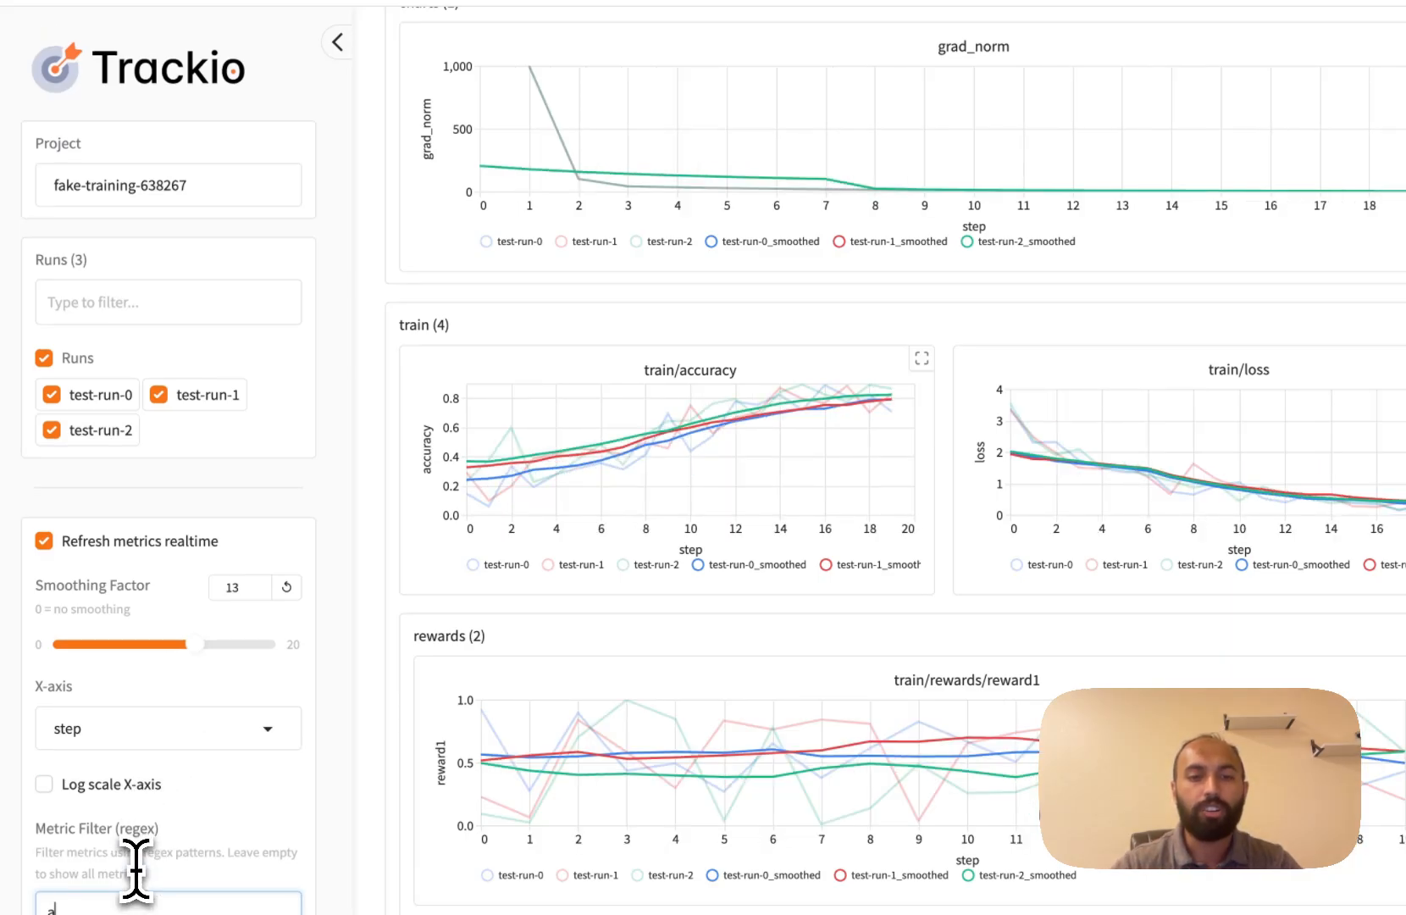
{"action": "type", "text": "cc"}
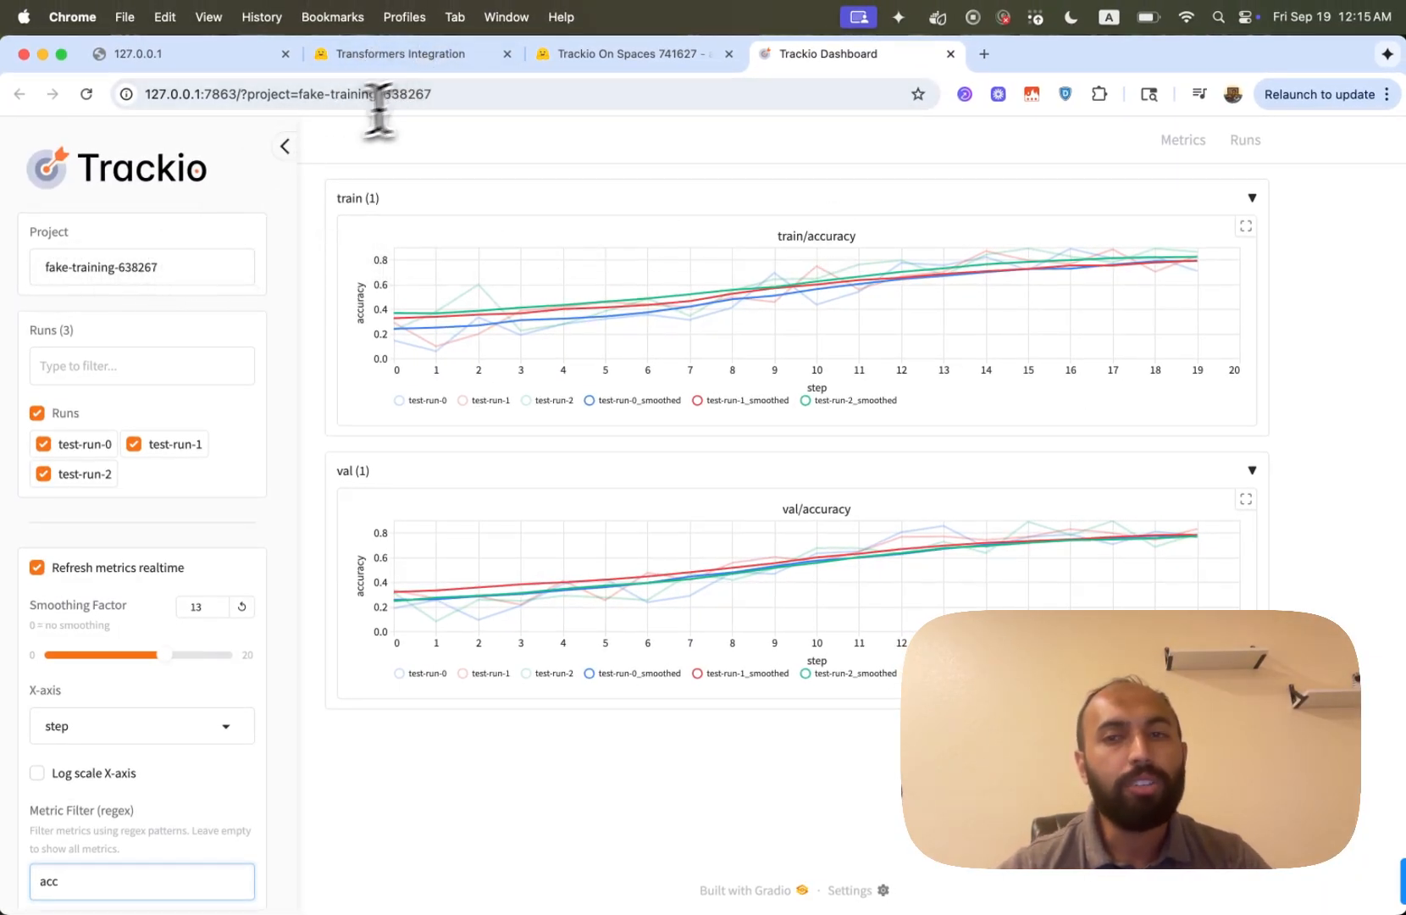
- Delete test-run-0 and test-run-1, then return to the metric charts
{"action": "left_click", "coordinate": [1244, 139]}
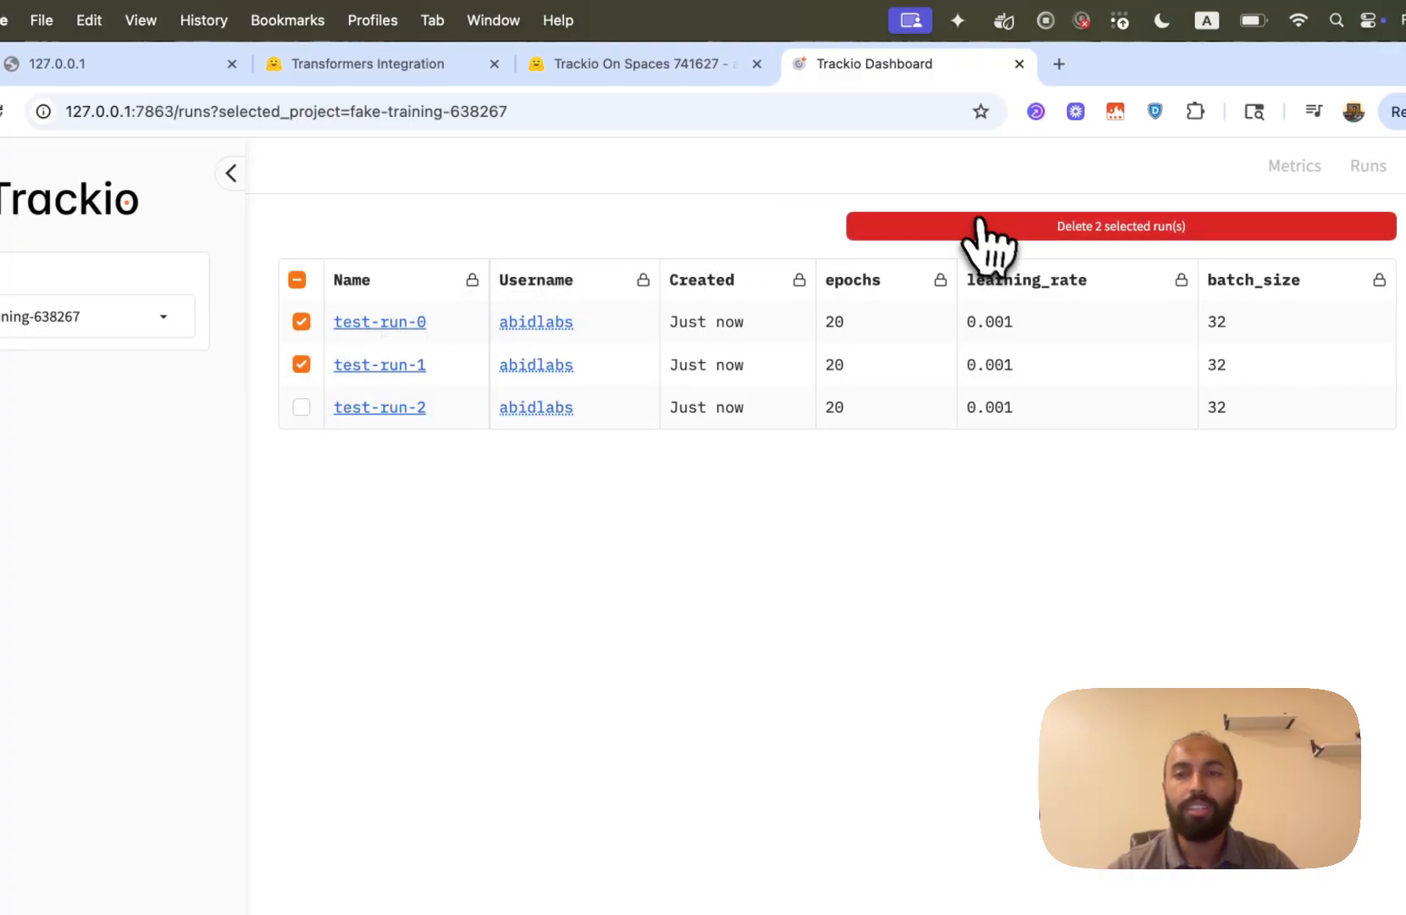
{"action": "mouse_move", "coordinate": [995, 260]}
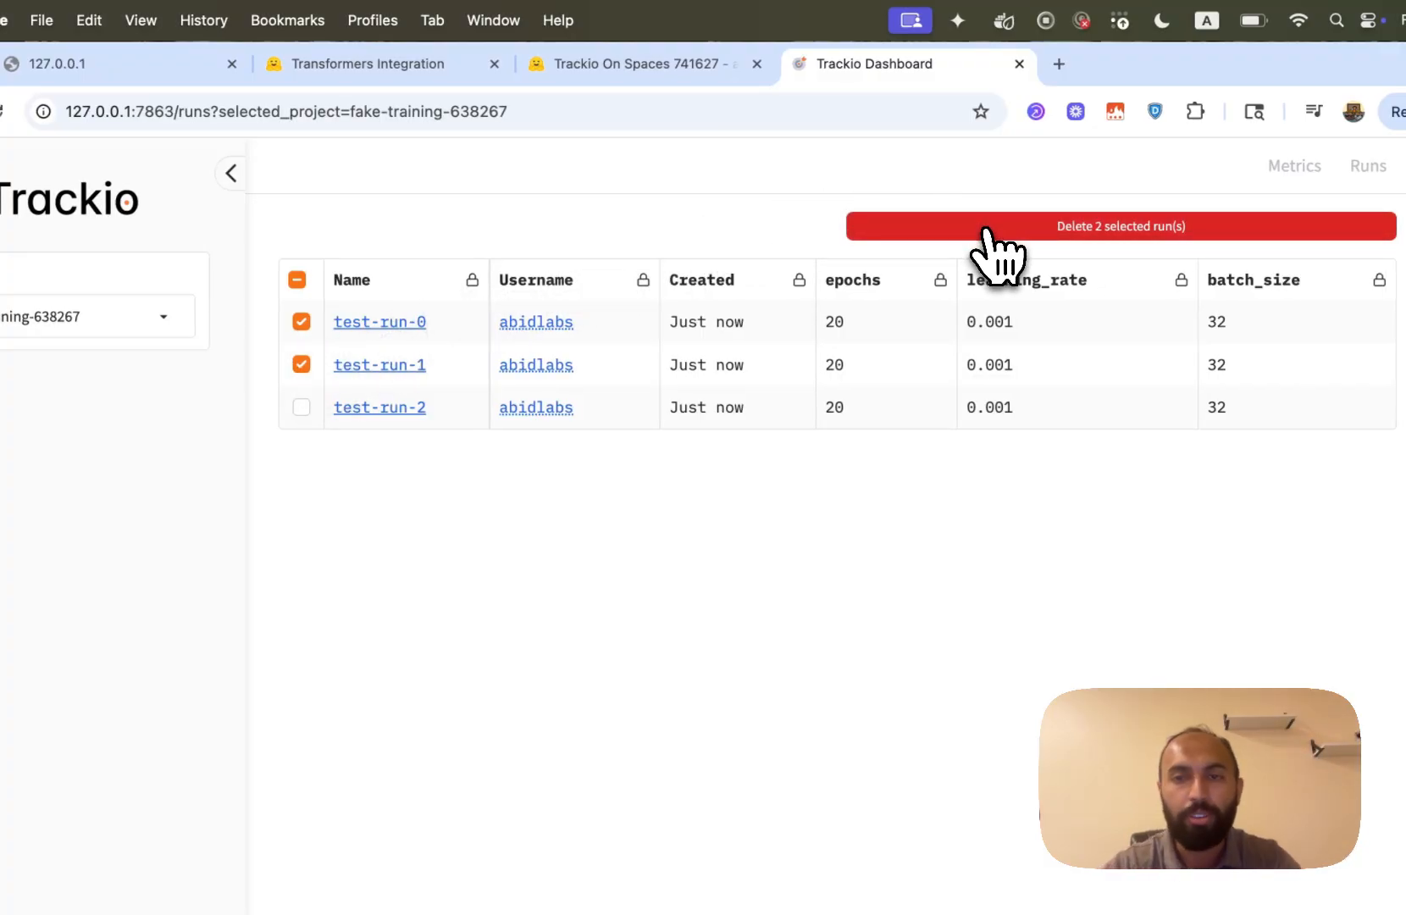
{"action": "left_click", "coordinate": [1121, 226]}
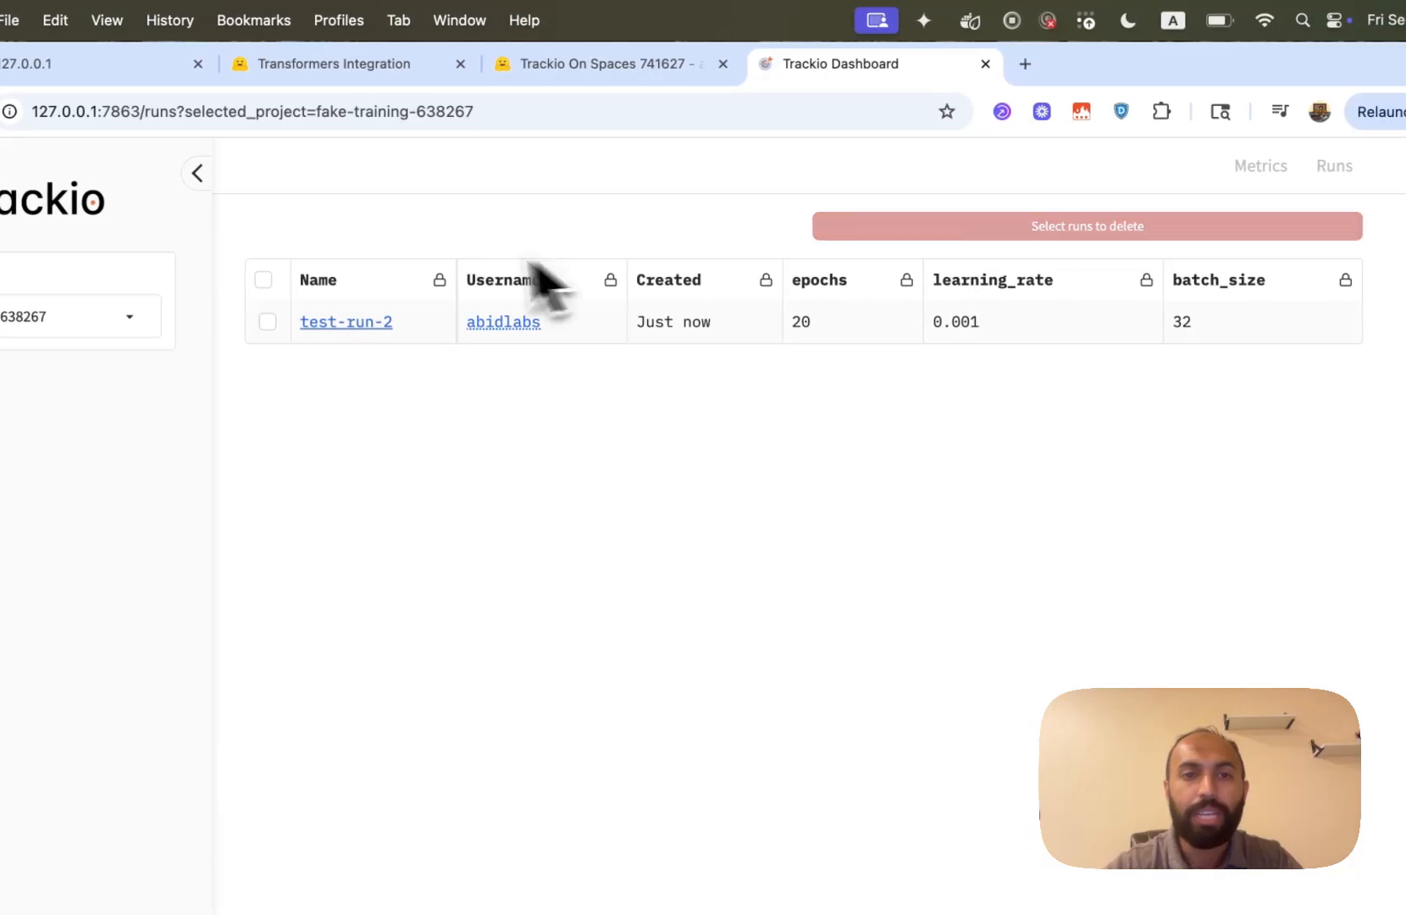
{"action": "left_click", "coordinate": [1259, 166]}
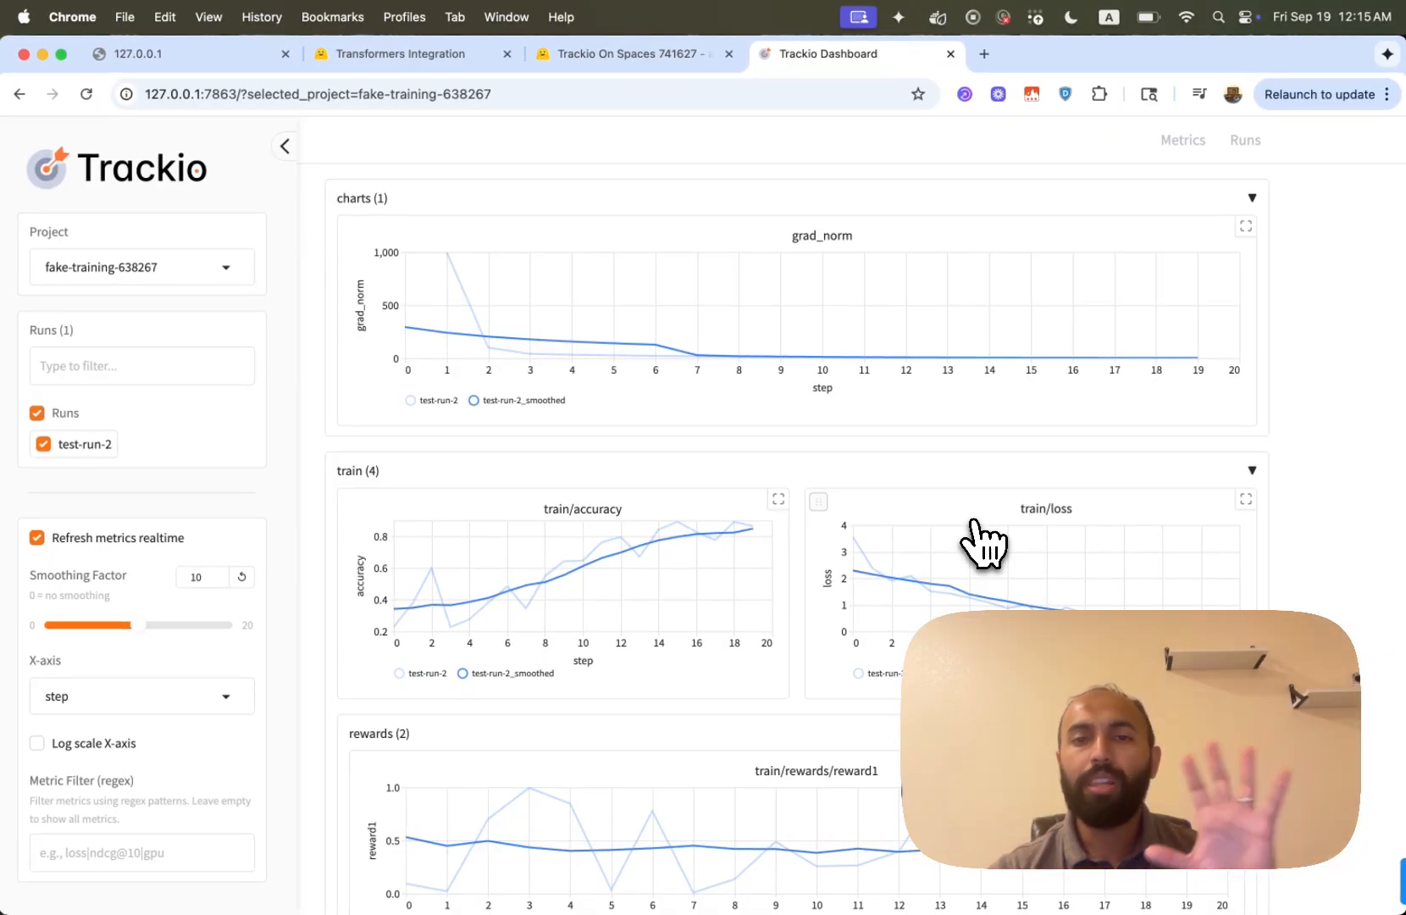
{"action": "mouse_move", "coordinate": [960, 516]}
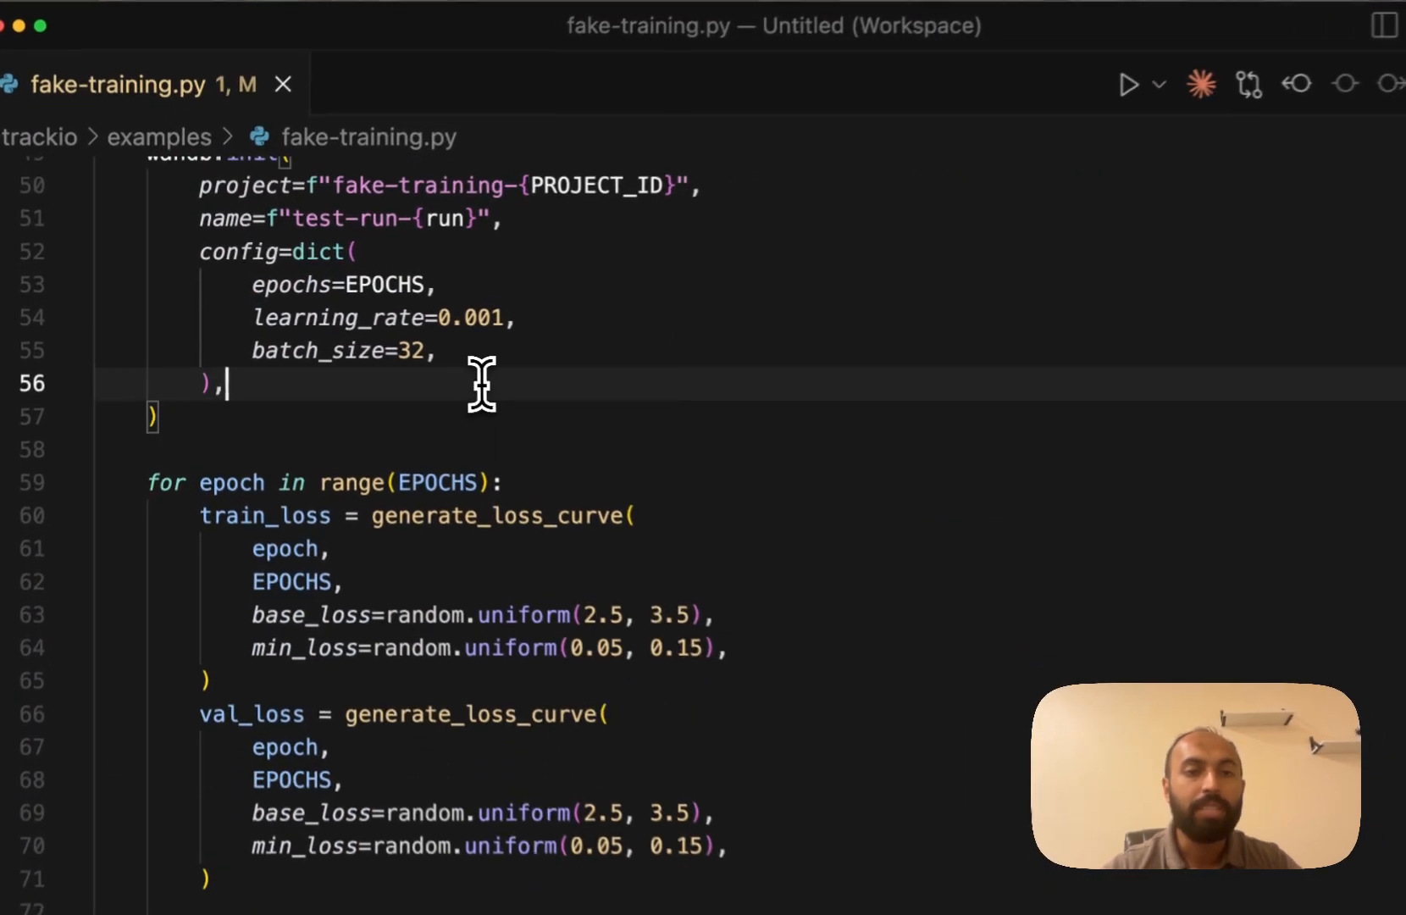
- Add space_id=f"fake-training-{PROJECT_ID}-{run}" to the wandb.init call
{"action": "type", "text": "space_id=f\"fake-training-{PROJECT_ID}-{run}\","}
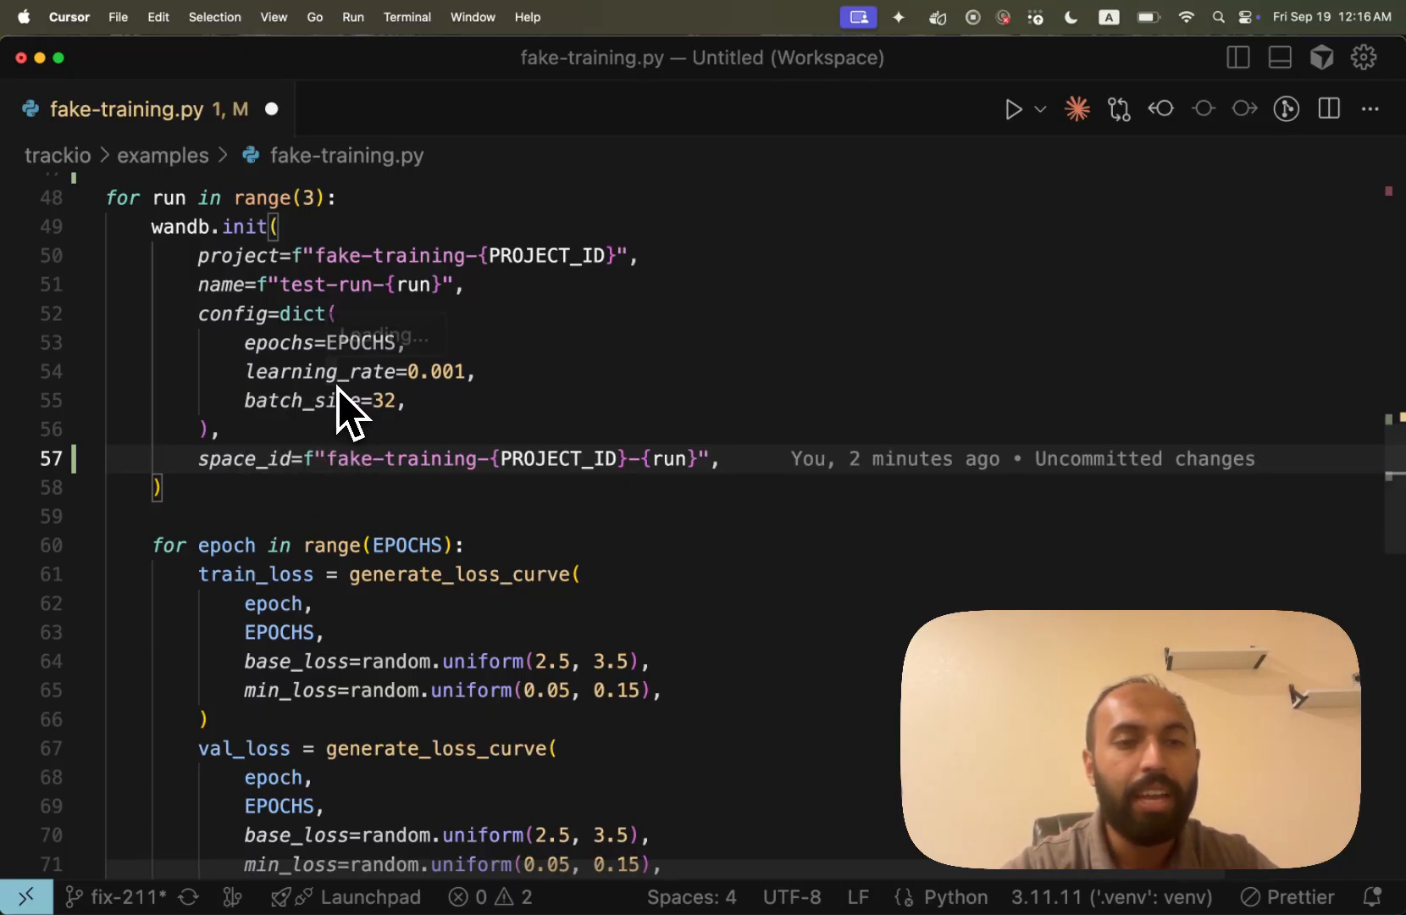
{"action": "mouse_move", "coordinate": [282, 515]}
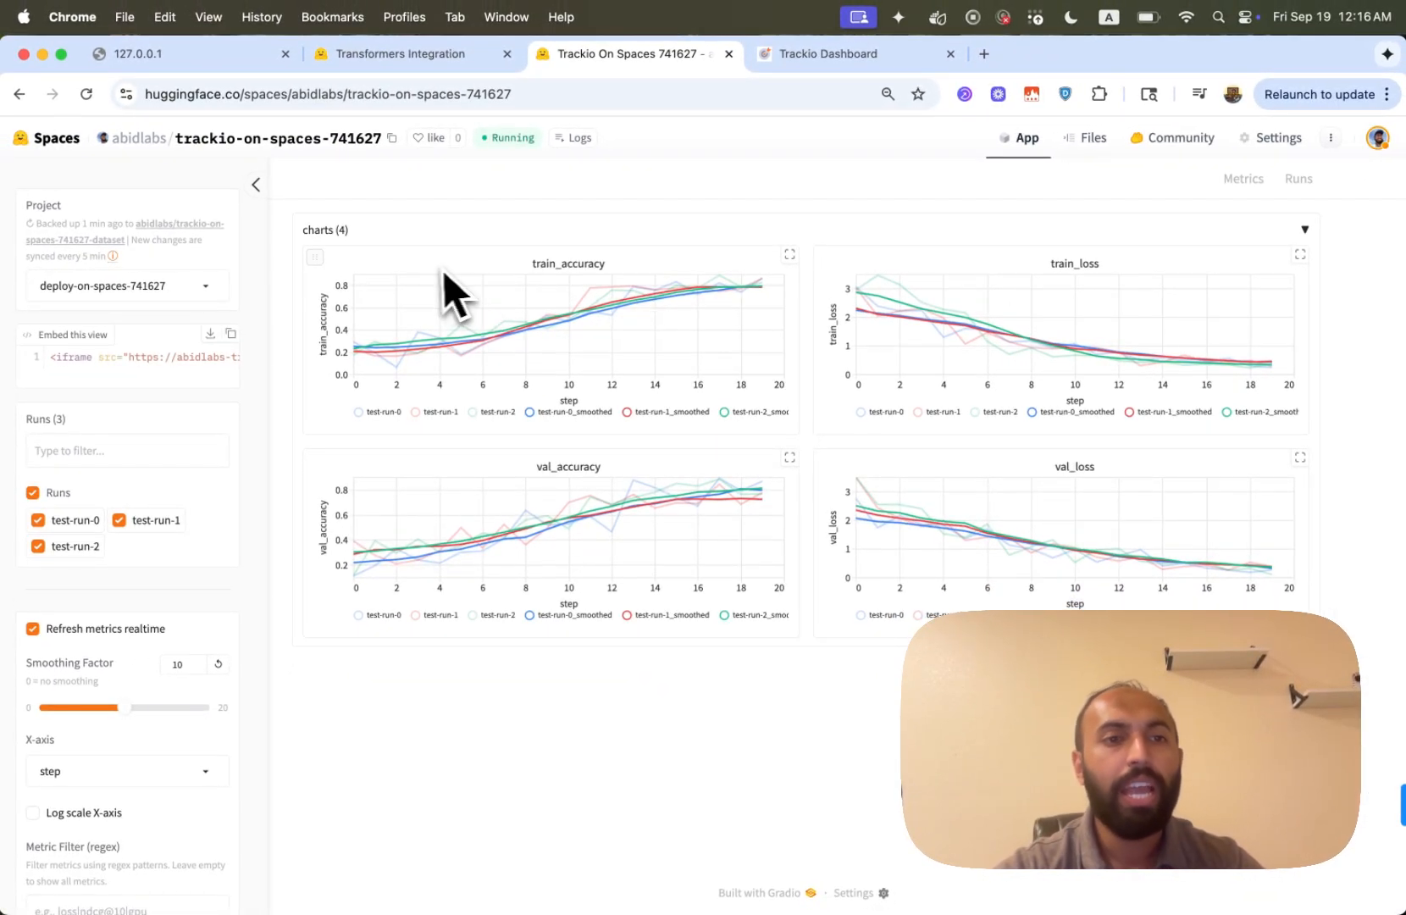
{"action": "mouse_move", "coordinate": [309, 309]}
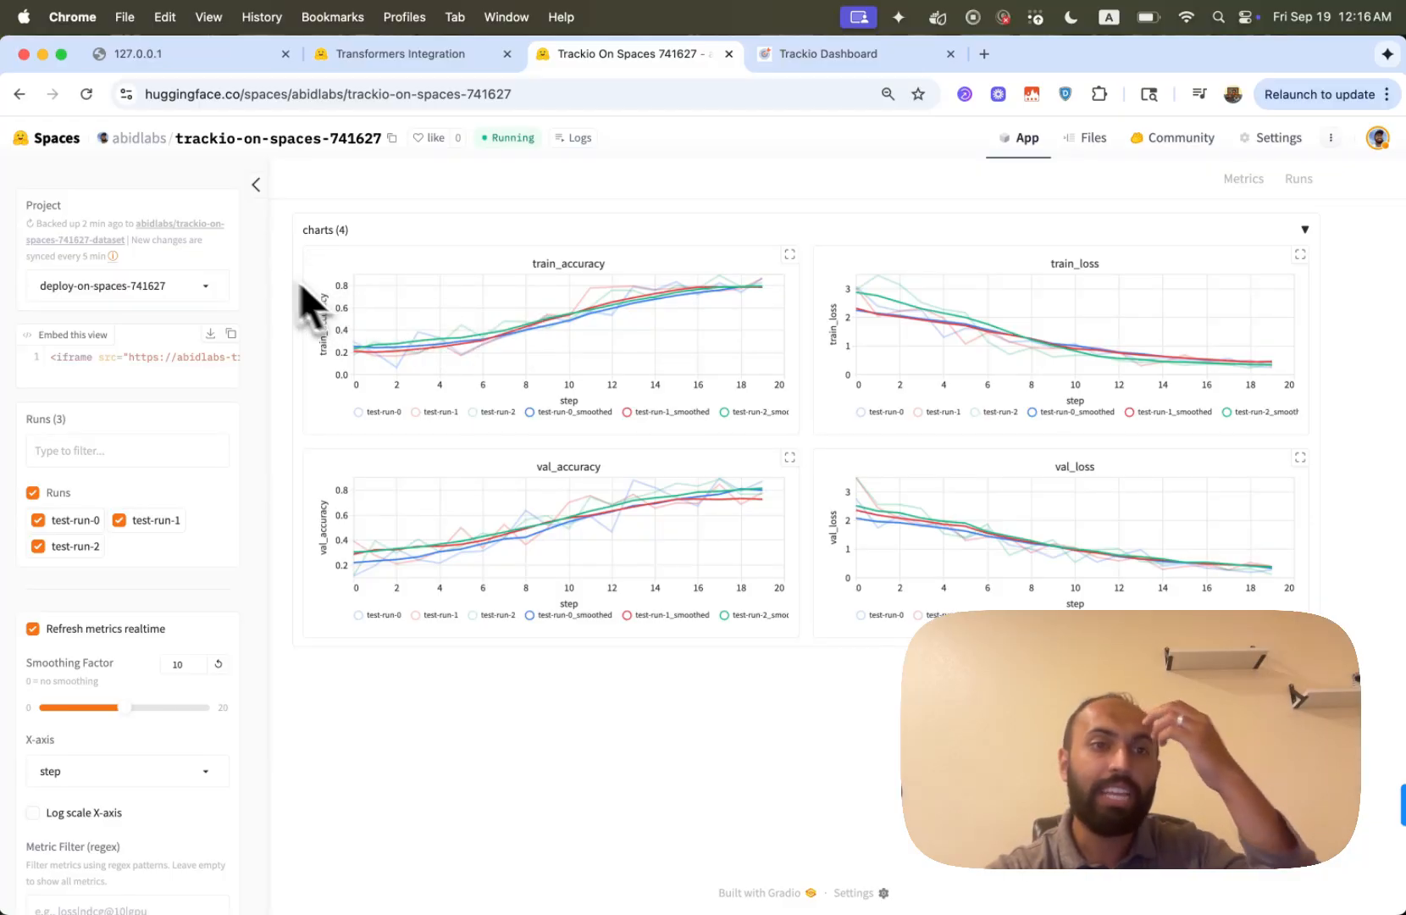
{"action": "mouse_move", "coordinate": [180, 233]}
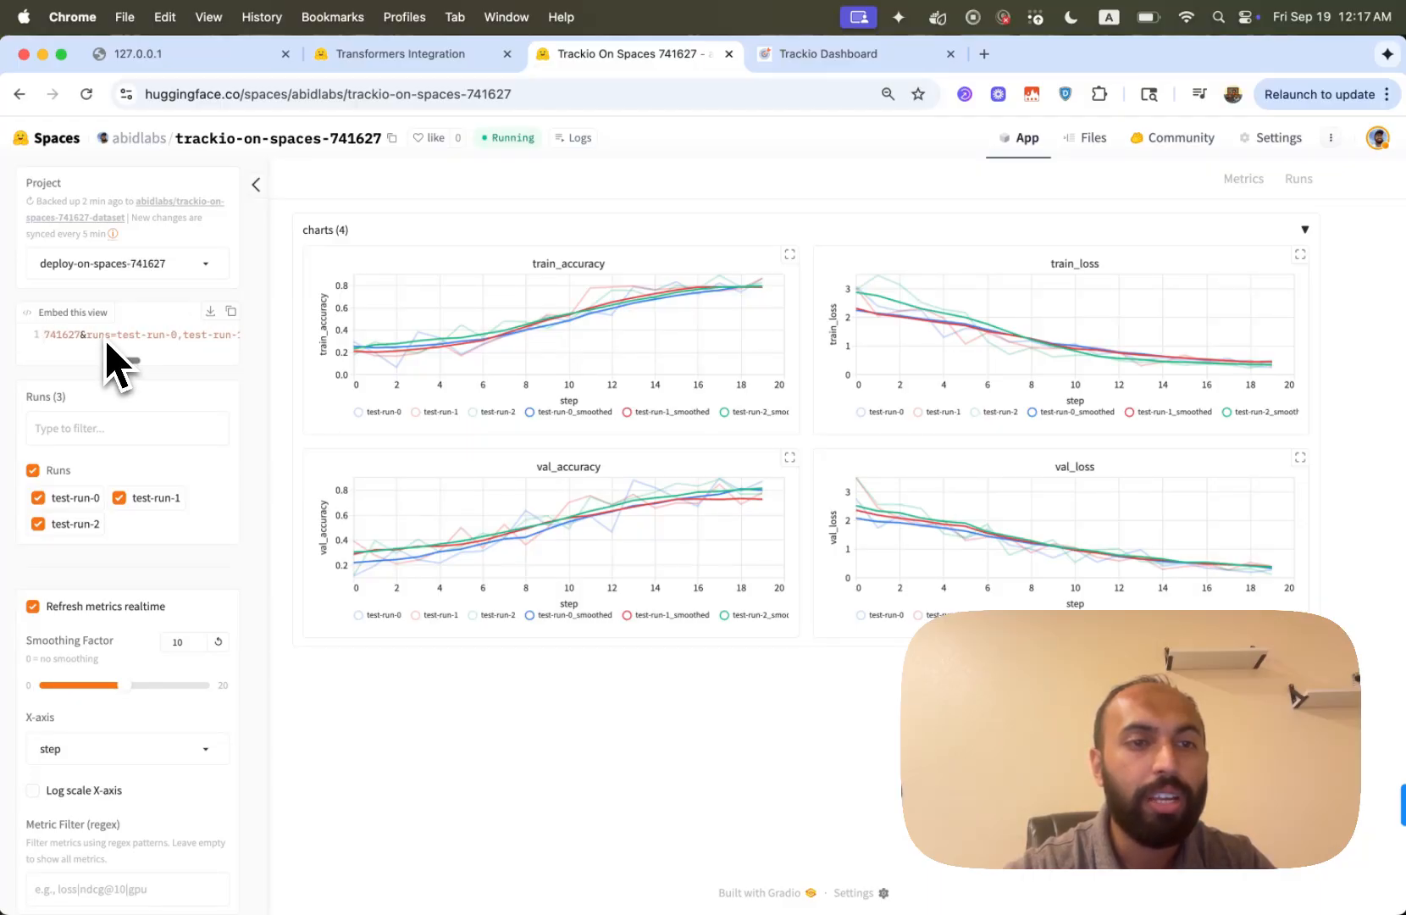
- Switch to the Trackio On Spaces tab showing the three runs' accuracy and loss charts
{"action": "left_click", "coordinate": [573, 137]}
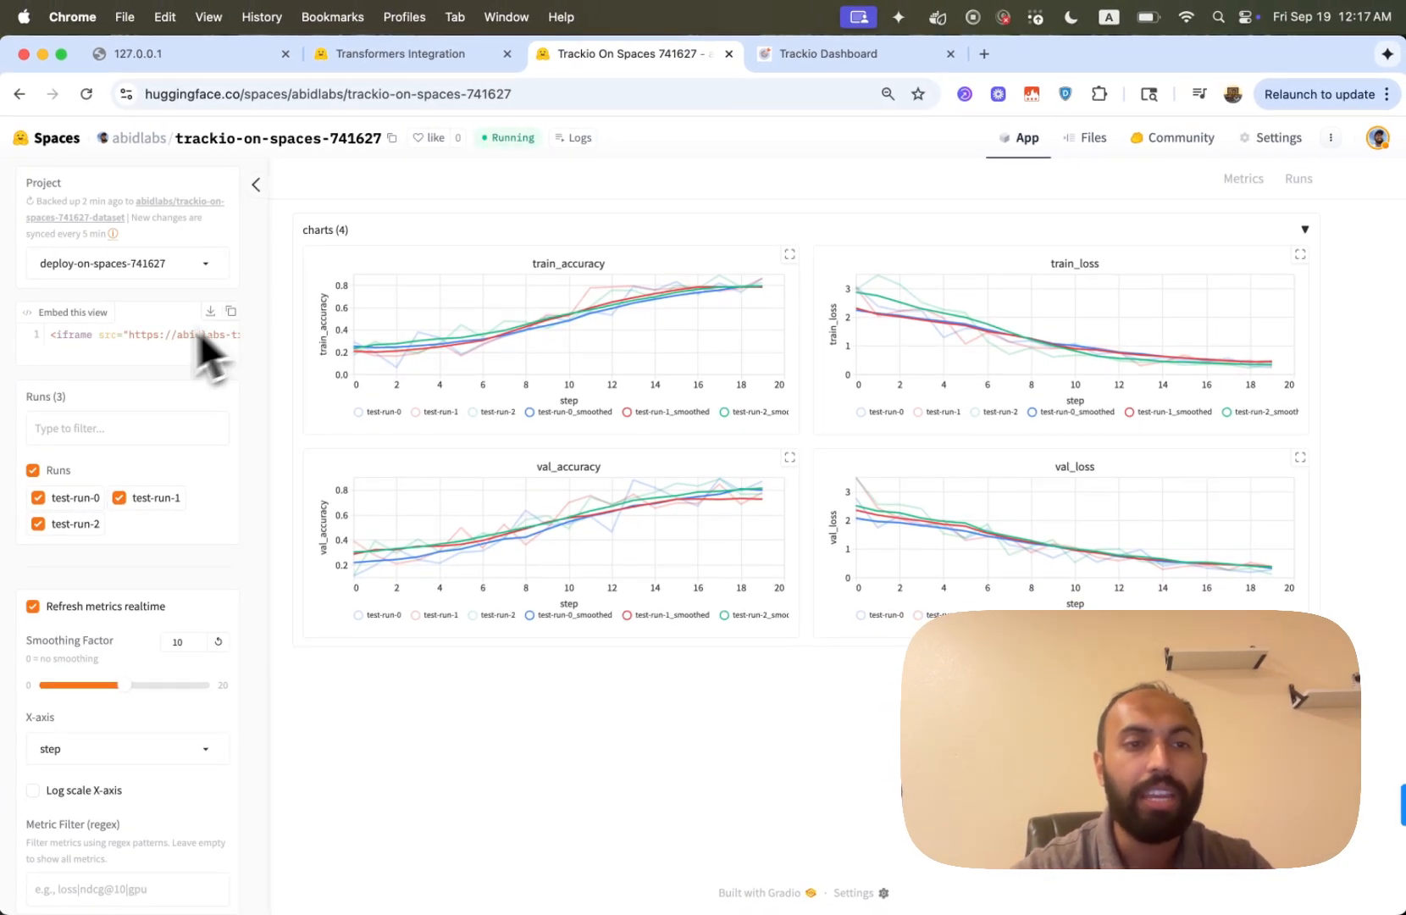
{"action": "mouse_move", "coordinate": [202, 381]}
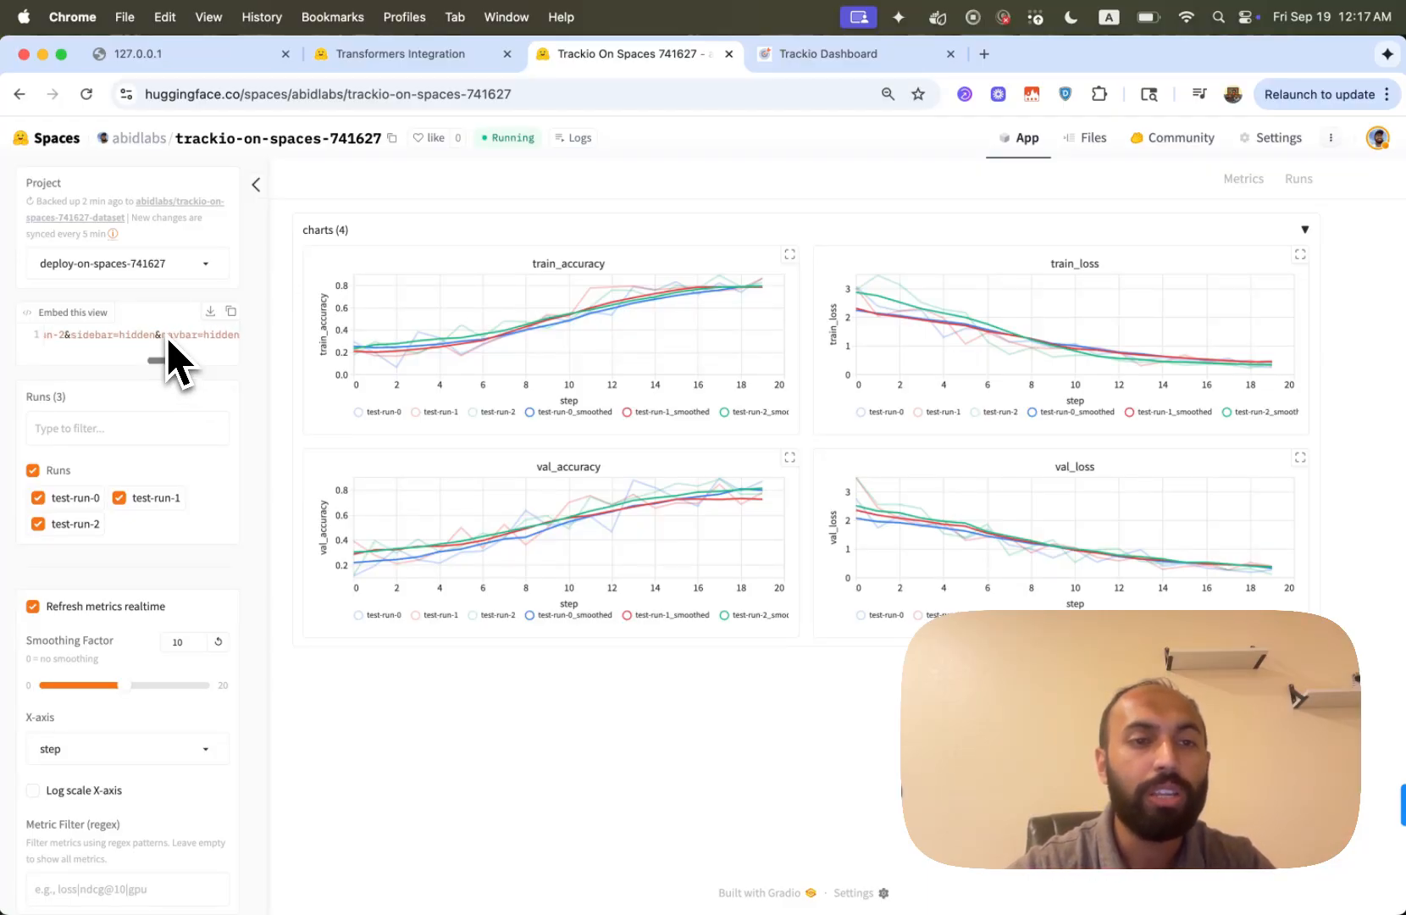
{"action": "left_click", "coordinate": [573, 137]}
{"action": "type", "text": "trackio docs"}
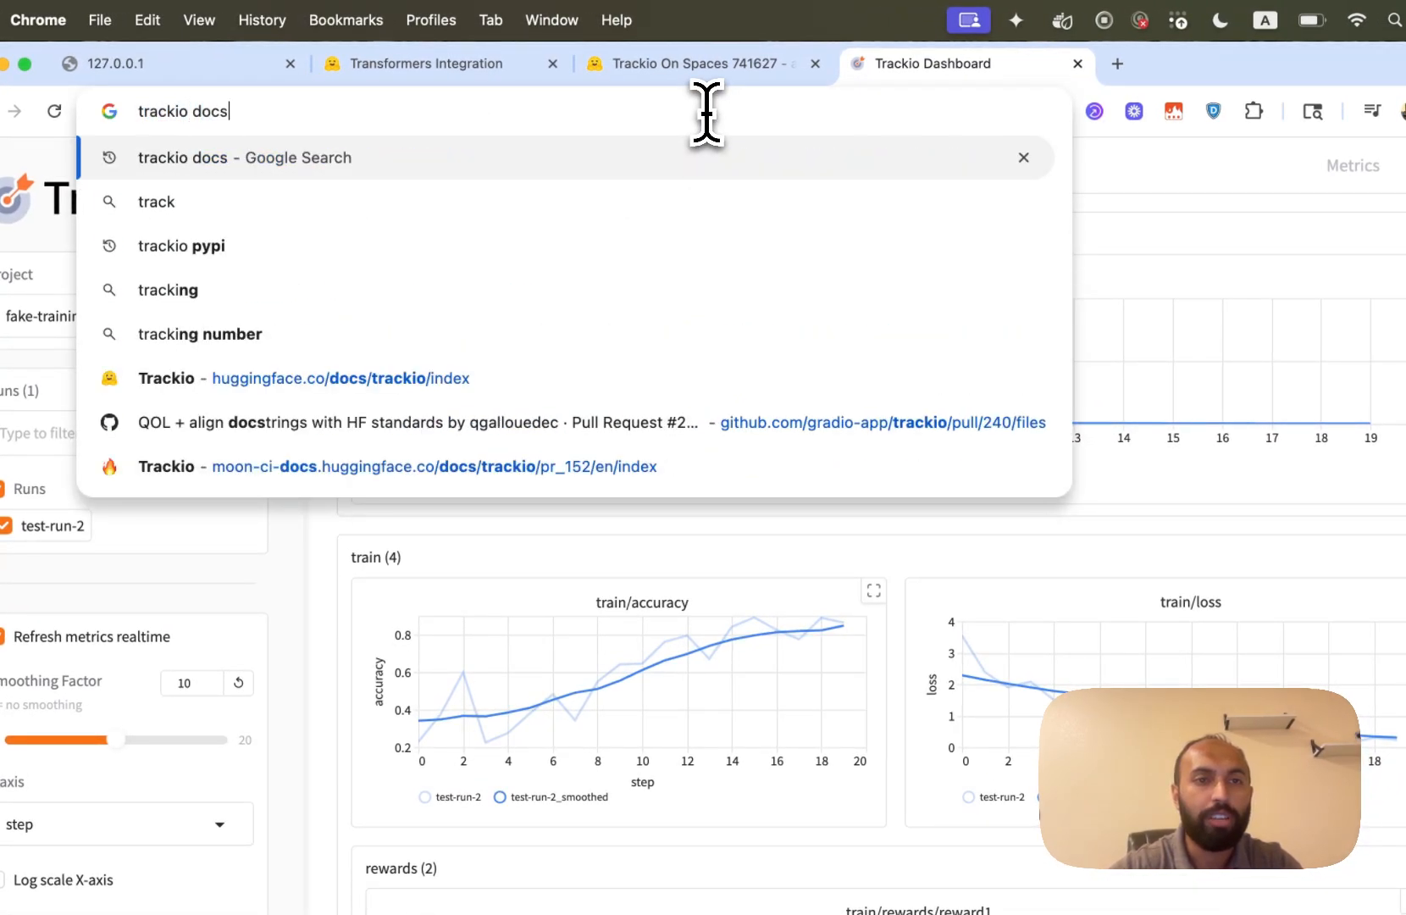
- Open the Trackio docs API Reference, then go to the gradio-app/trackio GitHub repository
{"action": "left_click", "coordinate": [305, 378]}
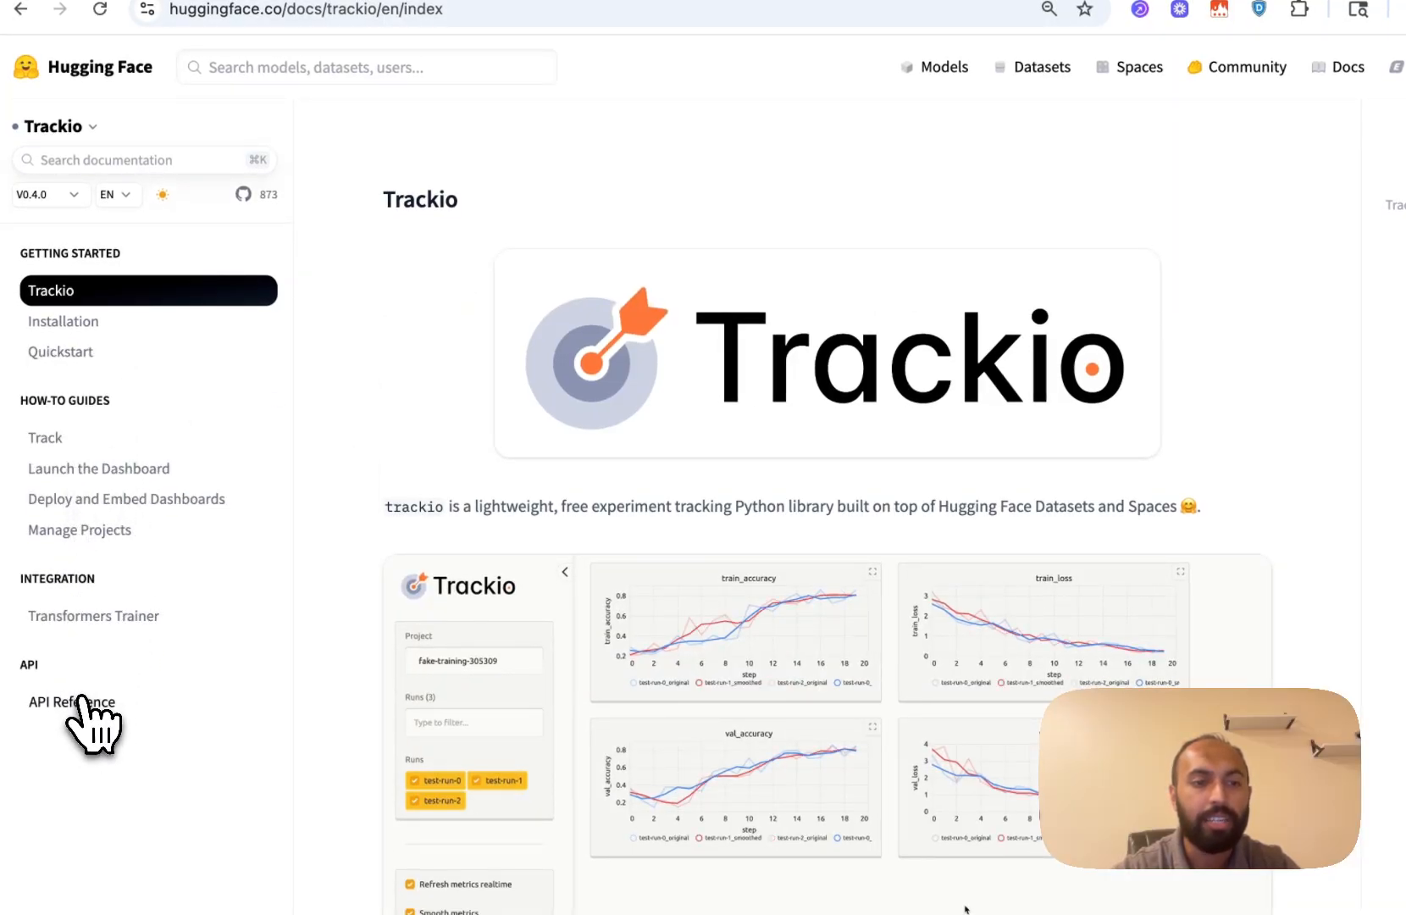
{"action": "left_click", "coordinate": [73, 701]}
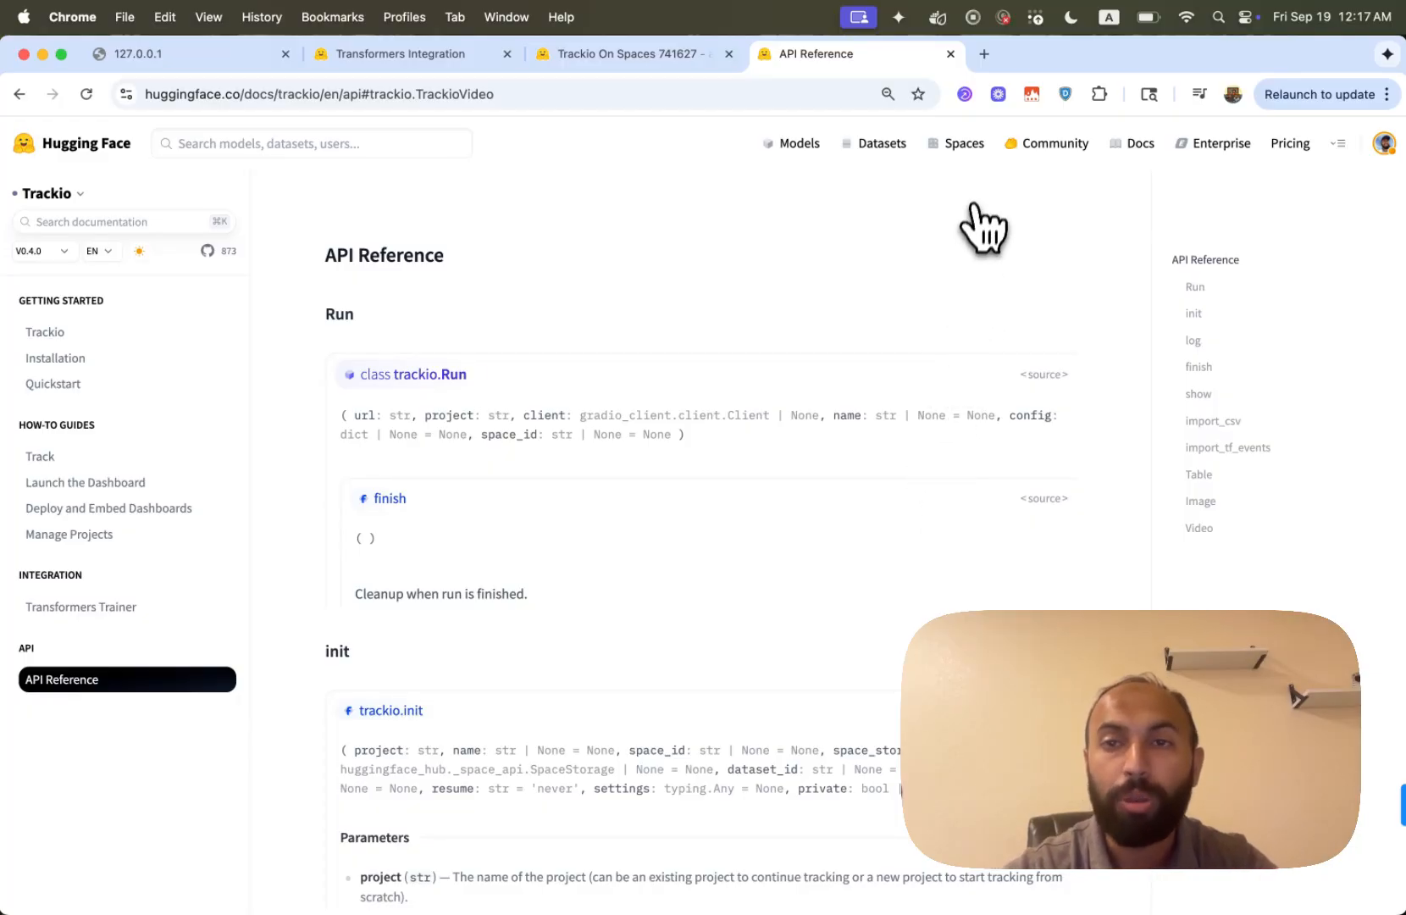
{"action": "mouse_move", "coordinate": [984, 216]}
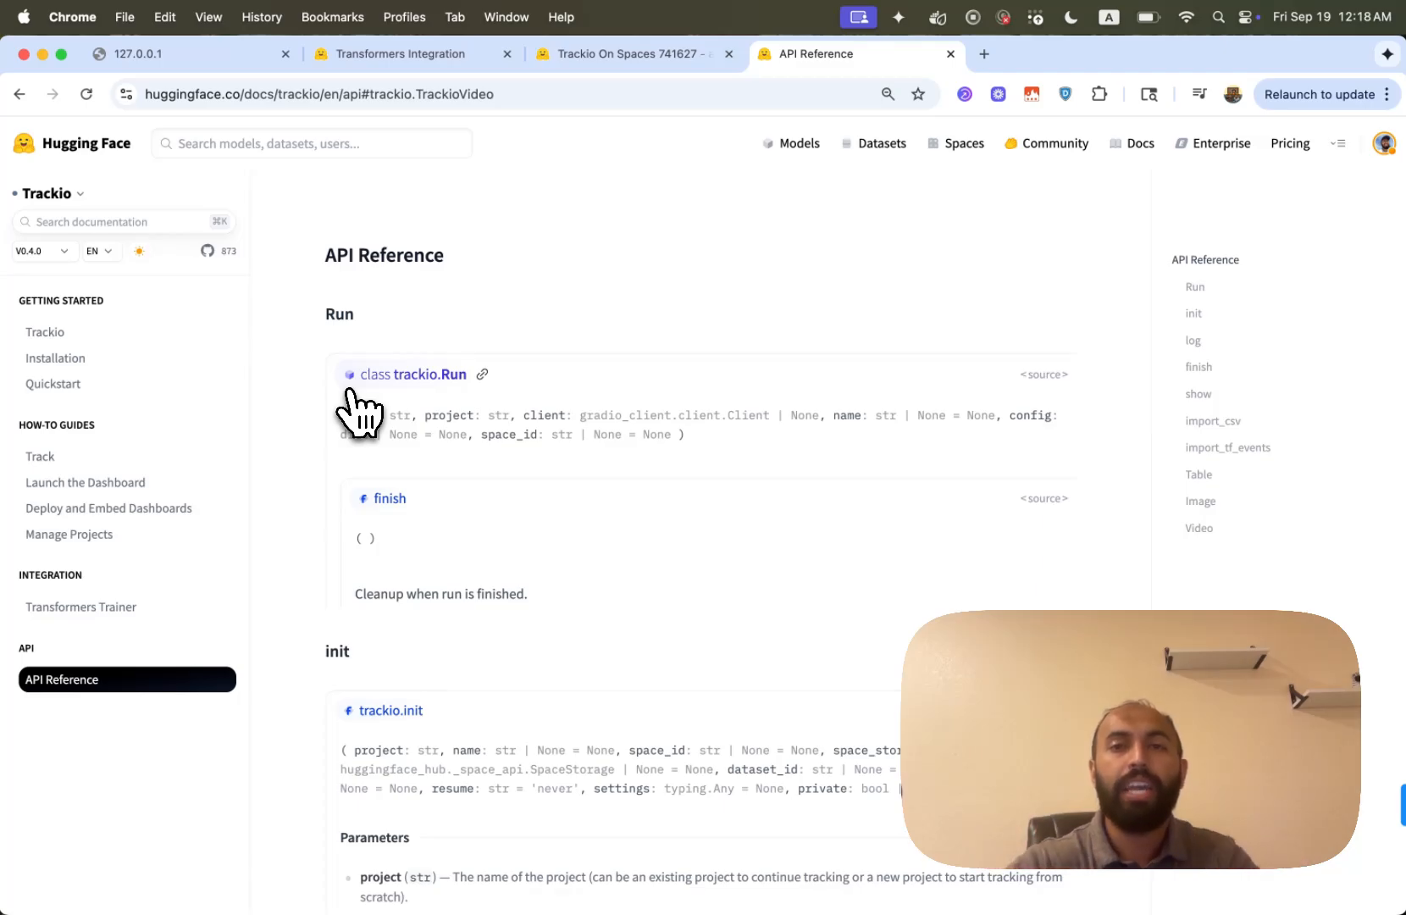
{"action": "left_click", "coordinate": [985, 54]}
{"action": "type", "text": "github.com/gradio-app/trackio"}
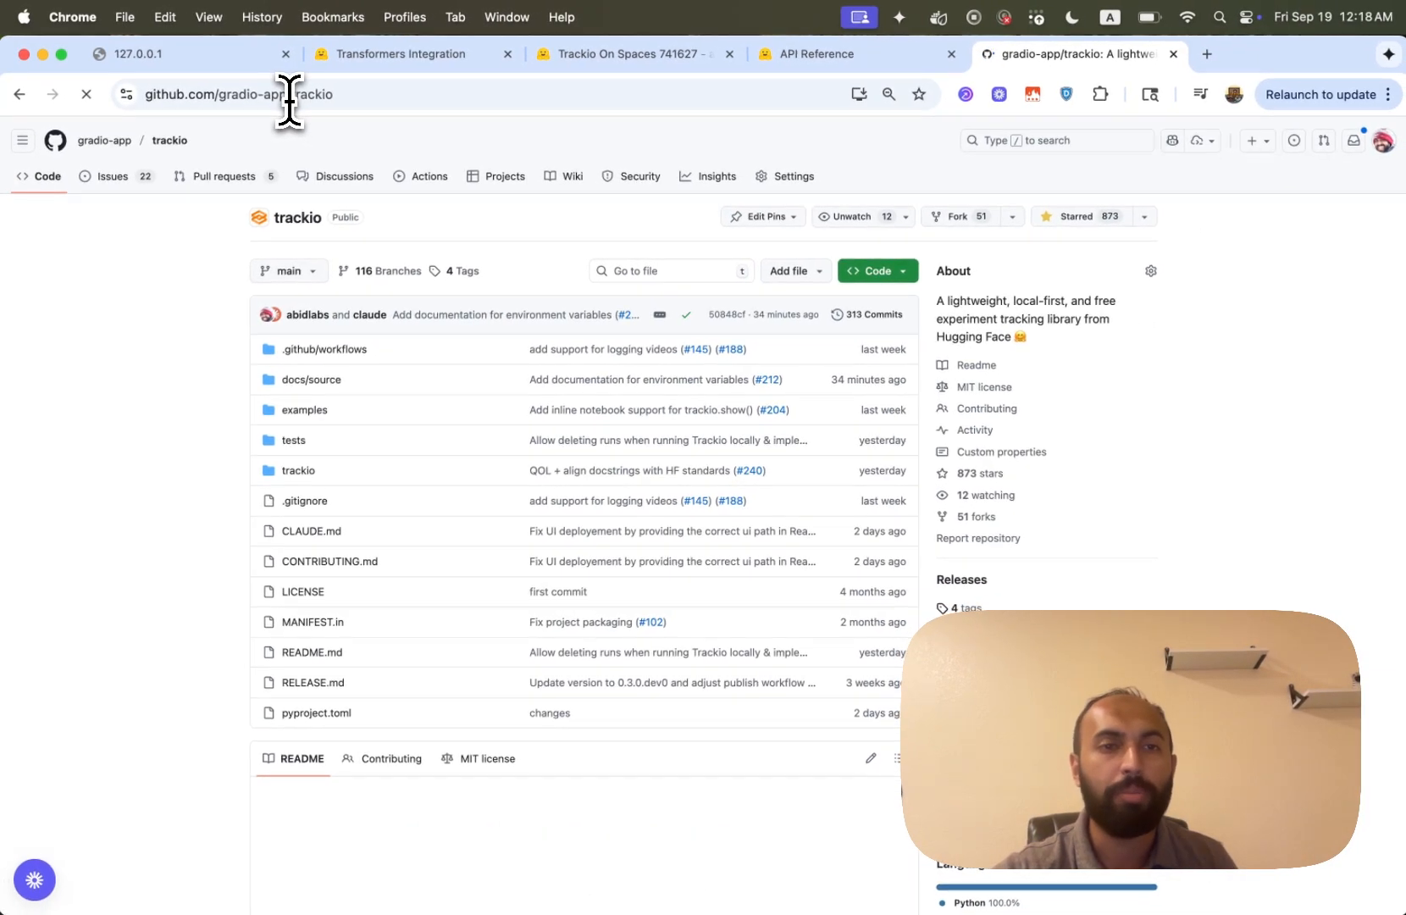
{"action": "mouse_move", "coordinate": [215, 200]}
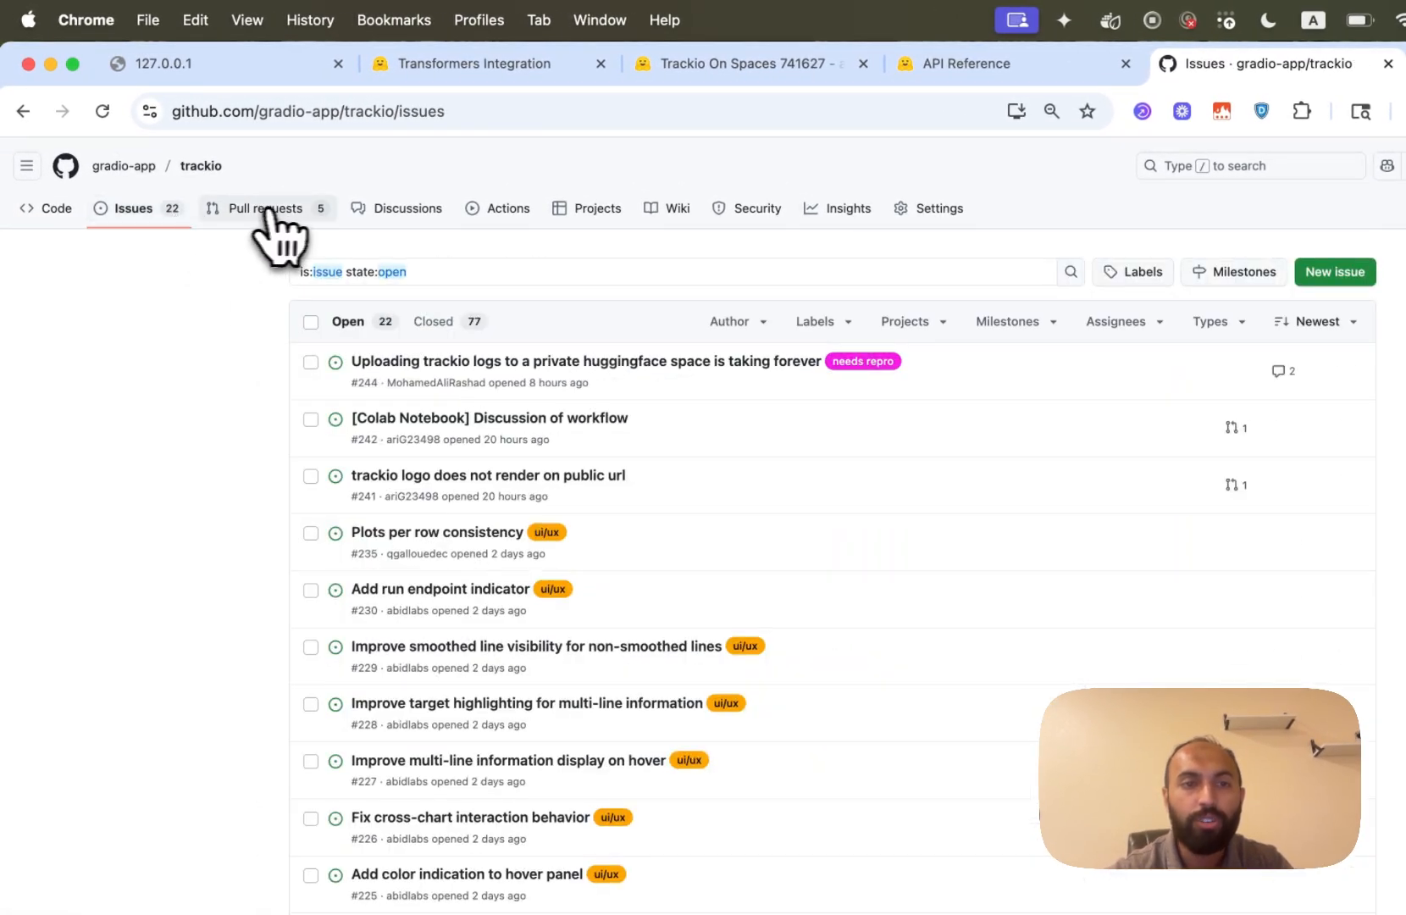
- Show the gradio-app/trackio repository's open pull requests list
{"action": "left_click", "coordinate": [264, 208]}
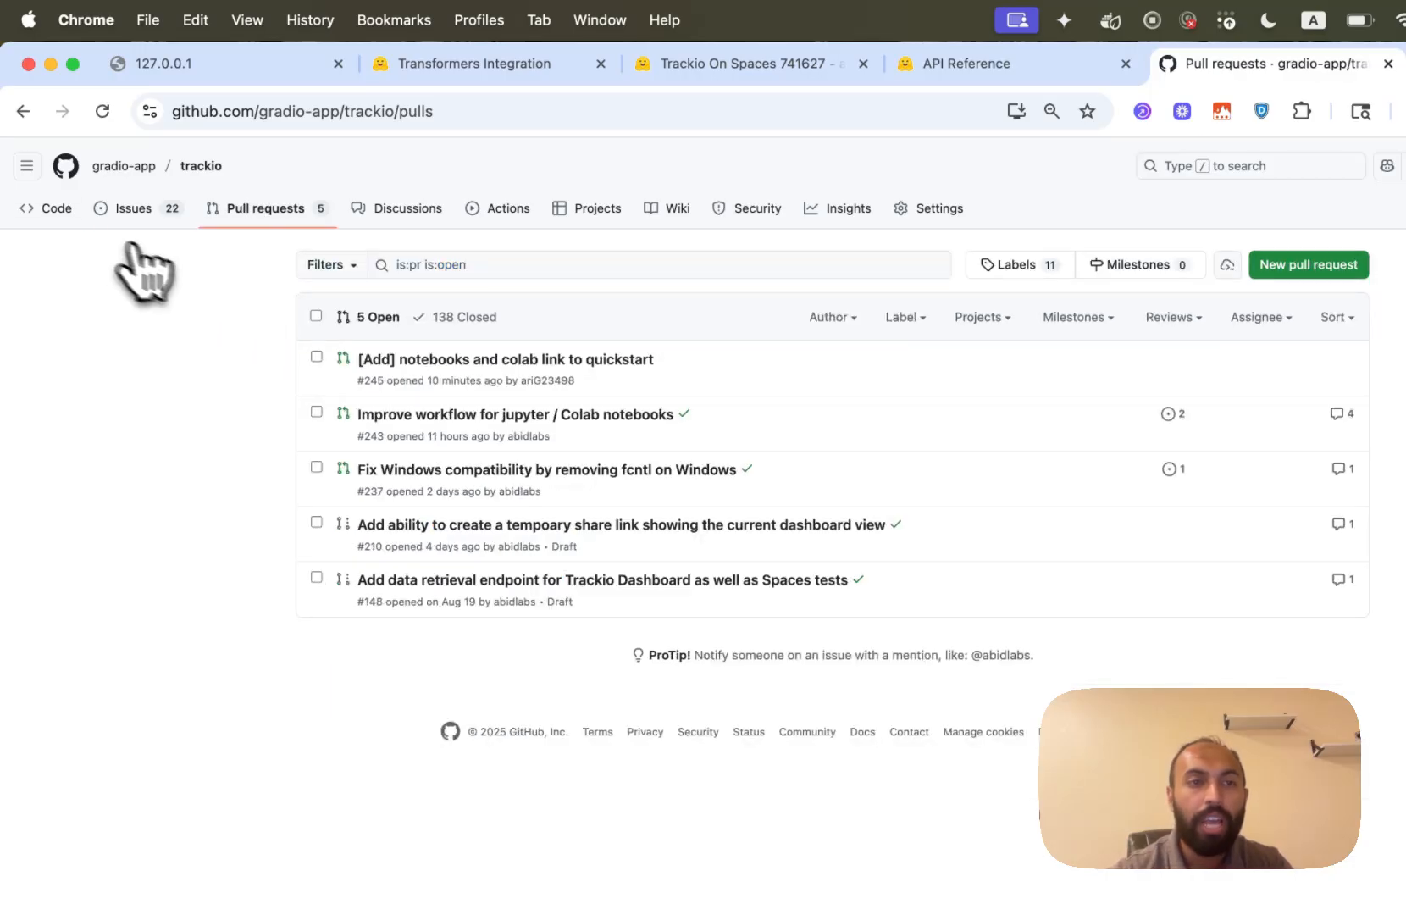